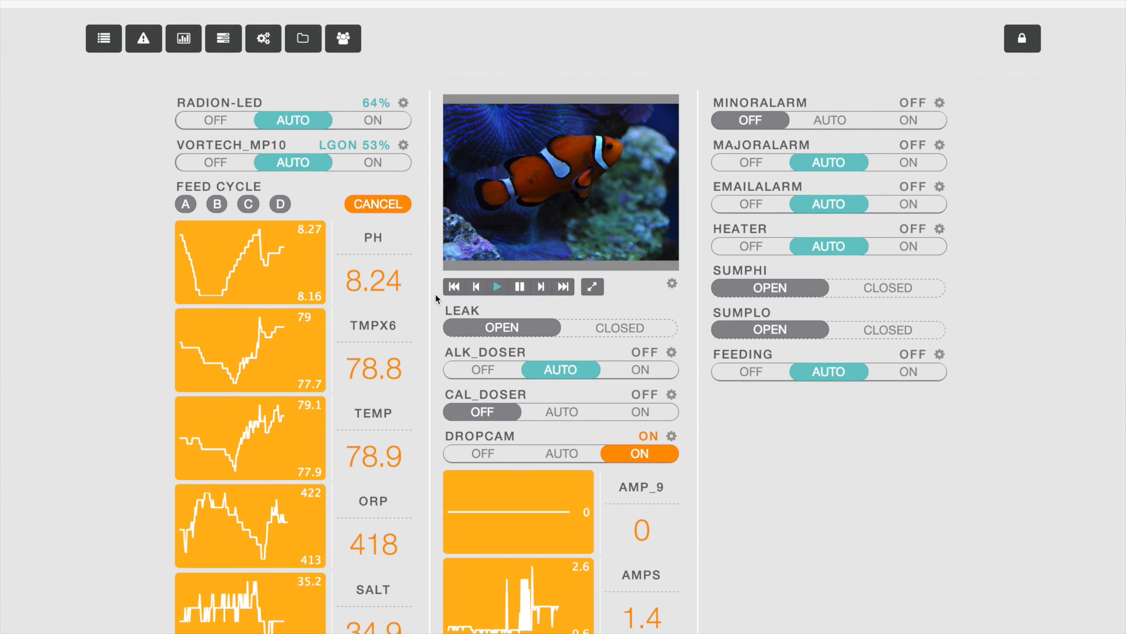
mouse_move(386, 71)
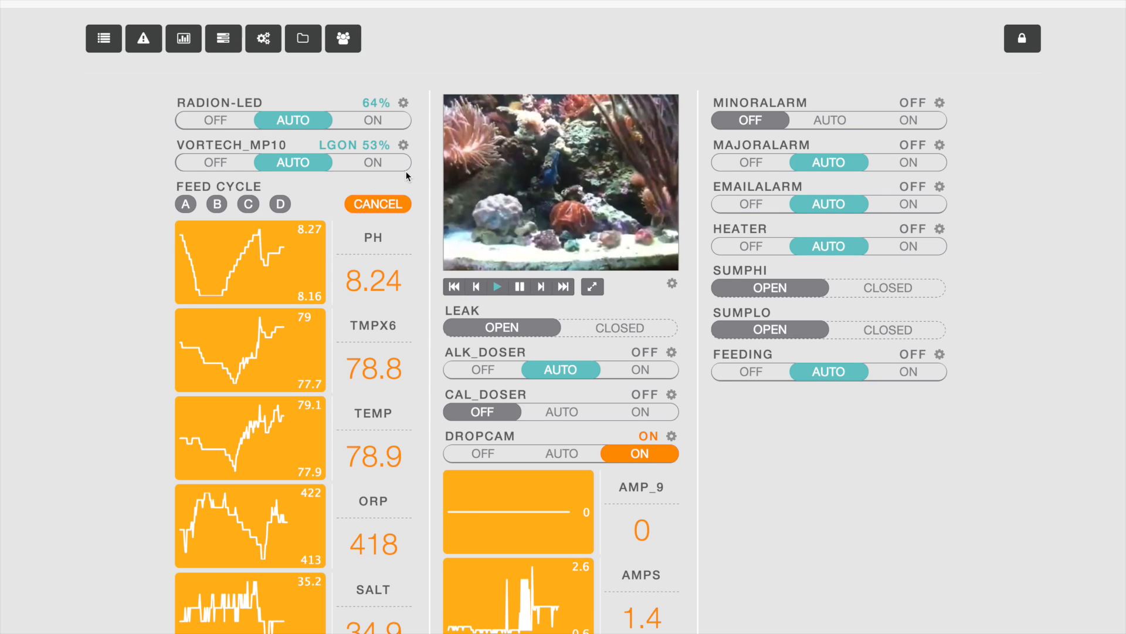
mouse_move(190, 160)
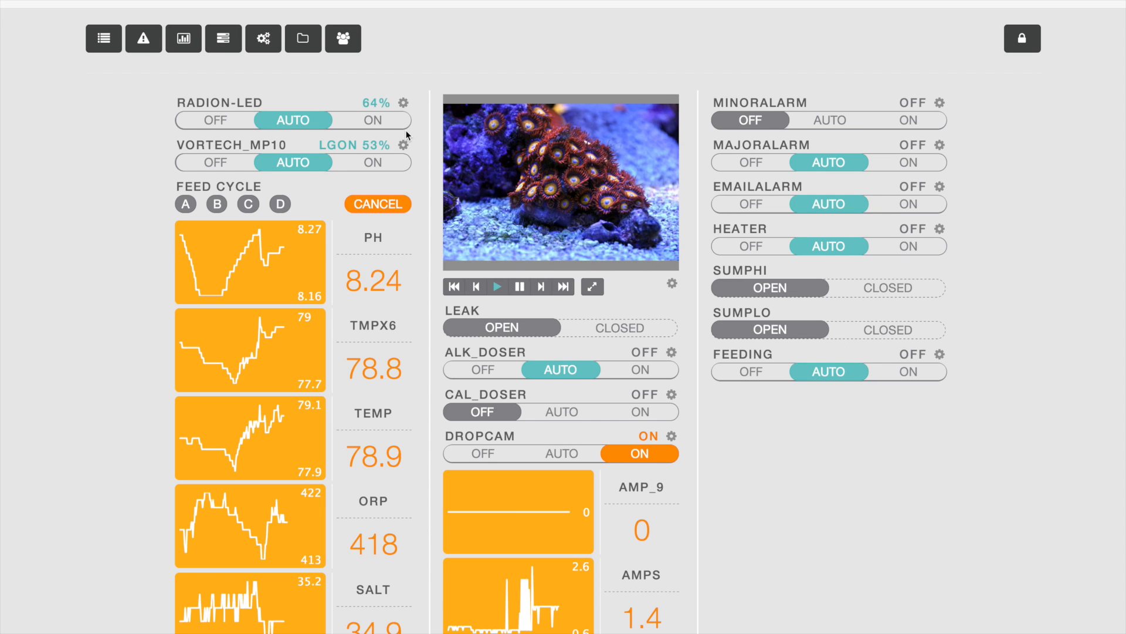
mouse_move(406, 104)
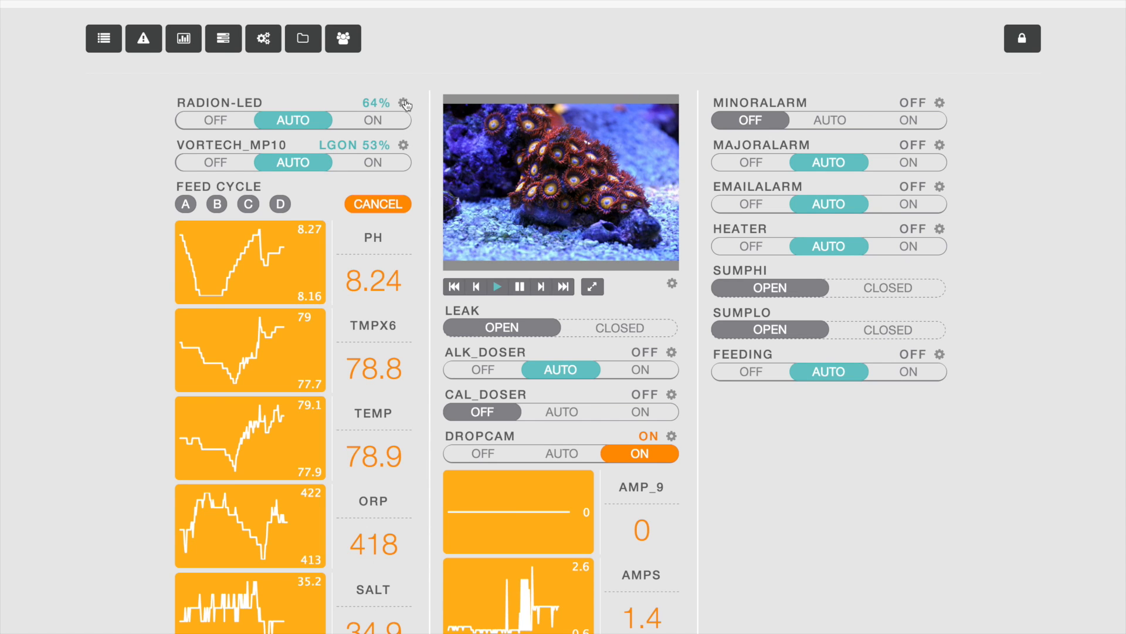
Bring up the RADION-LED schedule editor from the dashboard's gear icon.
left_click(406, 105)
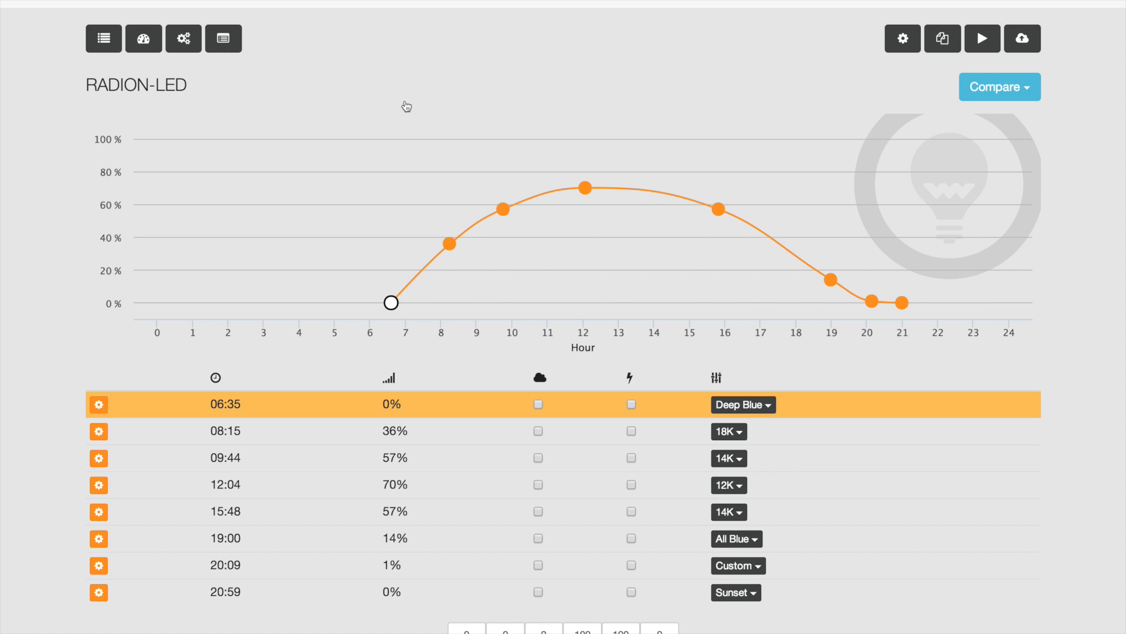
mouse_move(443, 101)
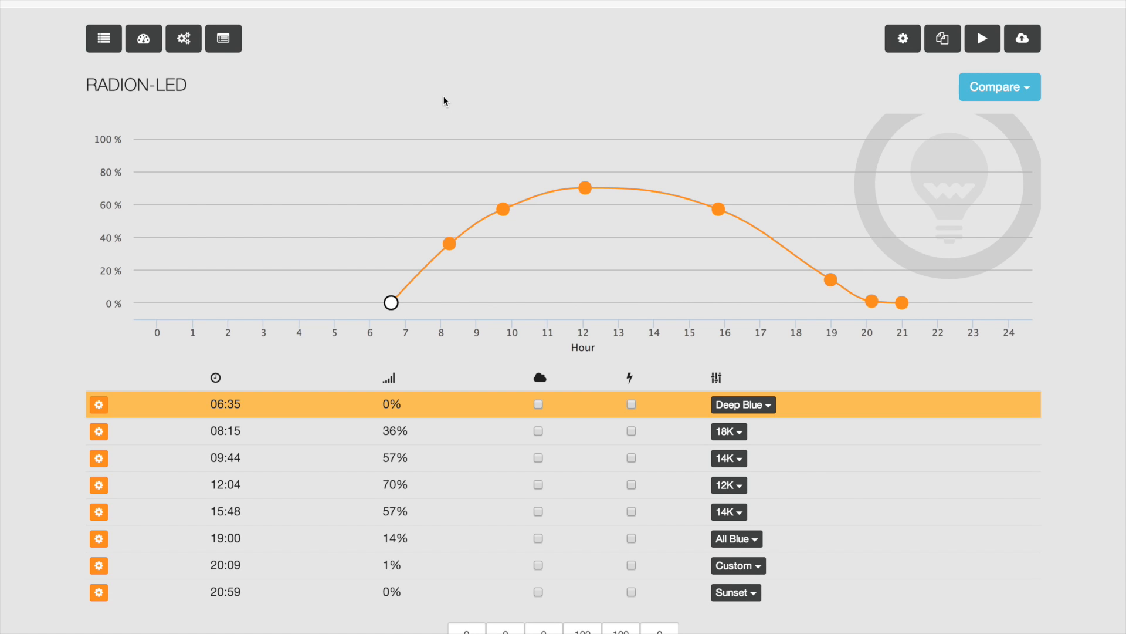
mouse_move(541, 110)
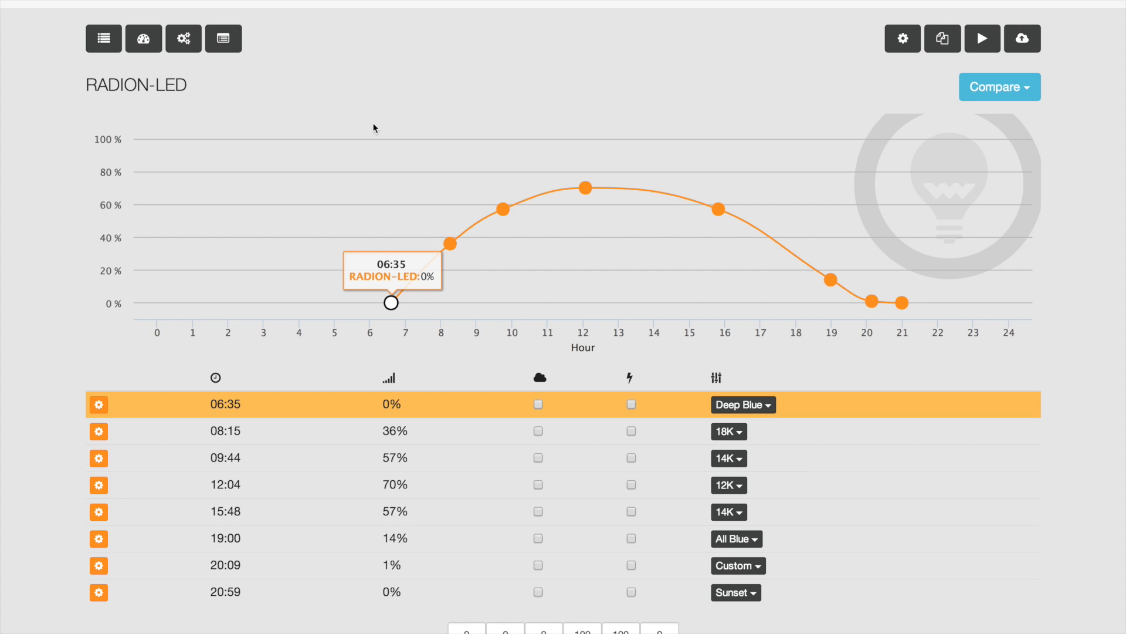
mouse_move(420, 144)
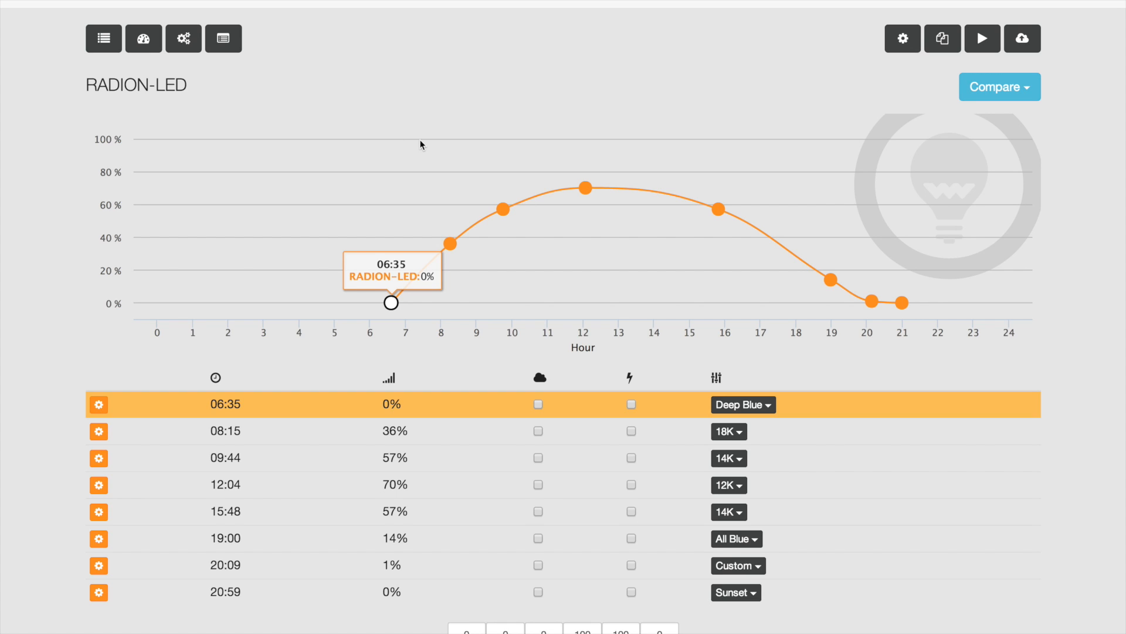
mouse_move(503, 210)
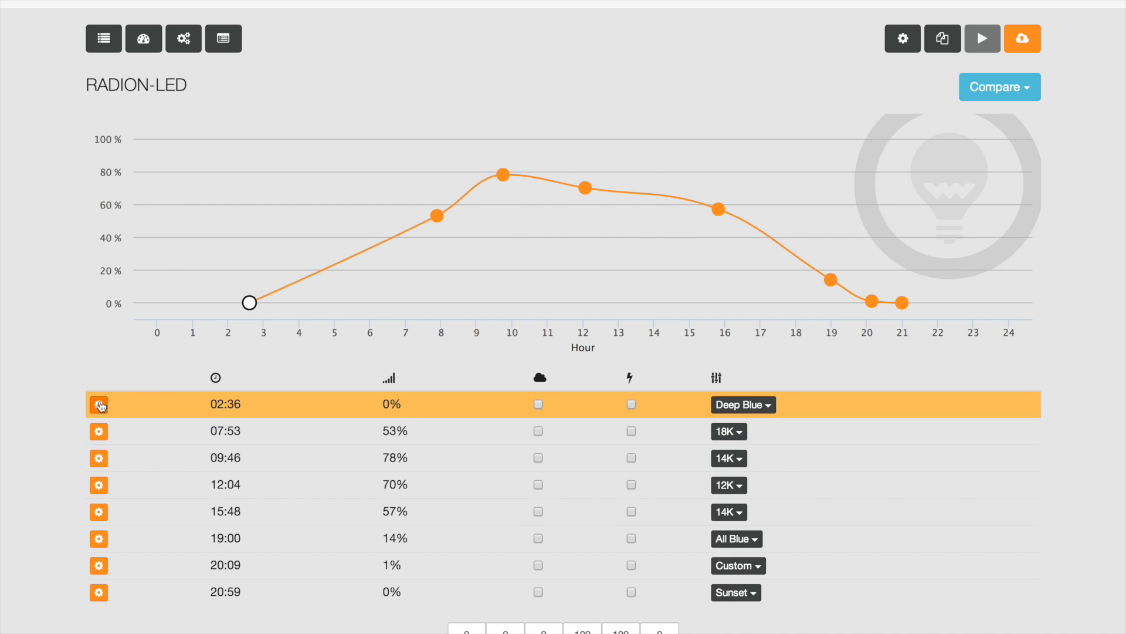
Insert a new control point after the 02:36 row via its Add Point option.
left_click(99, 403)
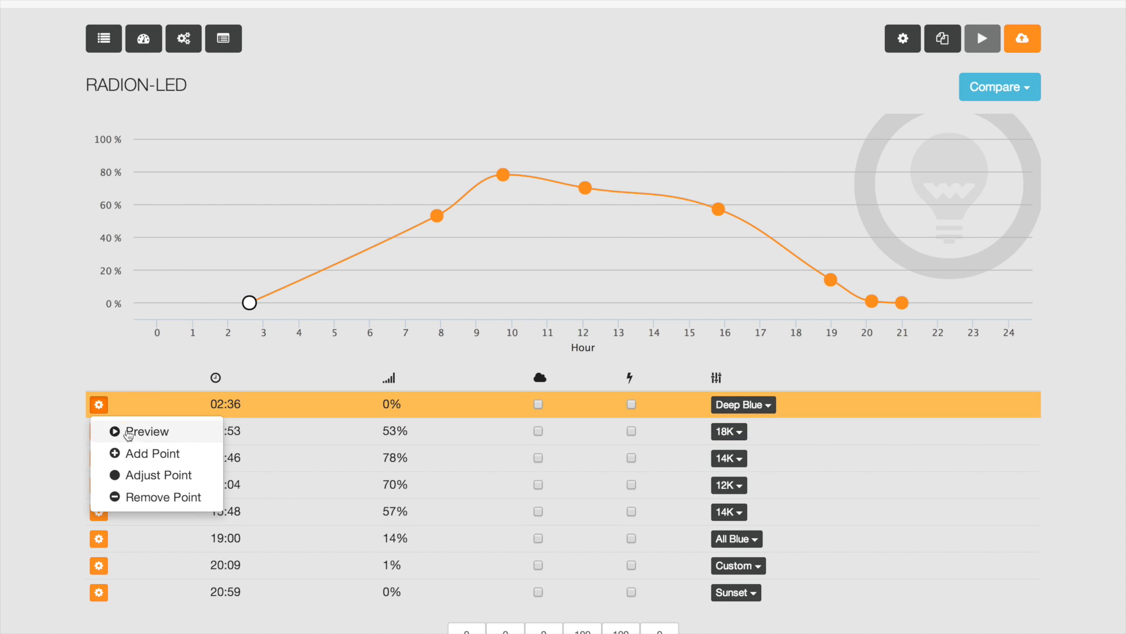
left_click(151, 453)
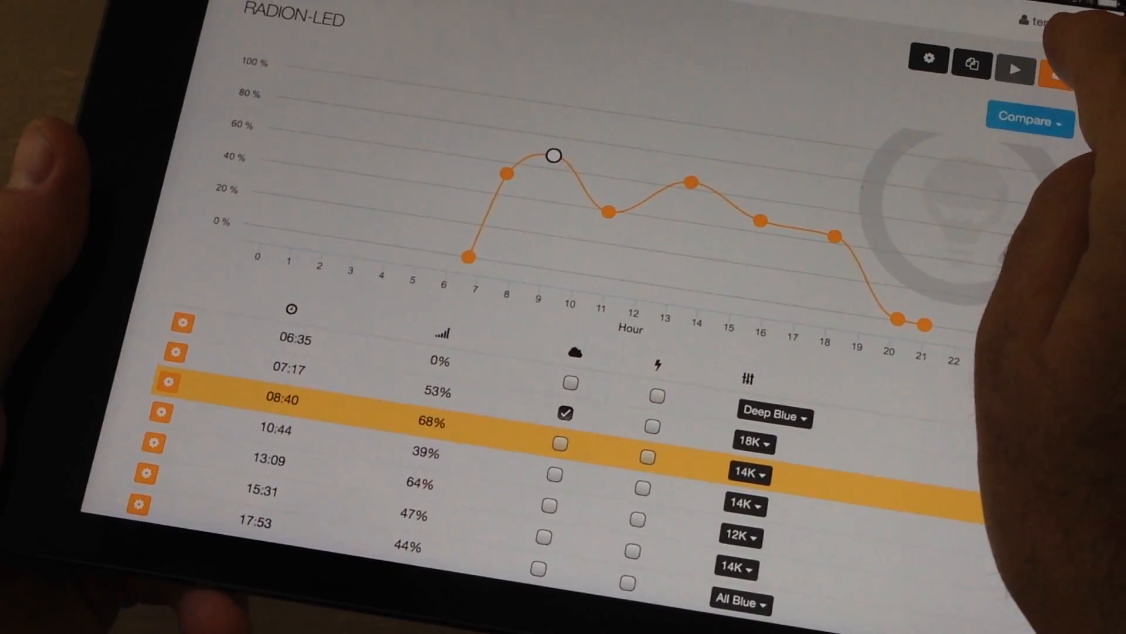
Position the new control point at 05:50 with 18% intensity on the graph.
left_click(1067, 68)
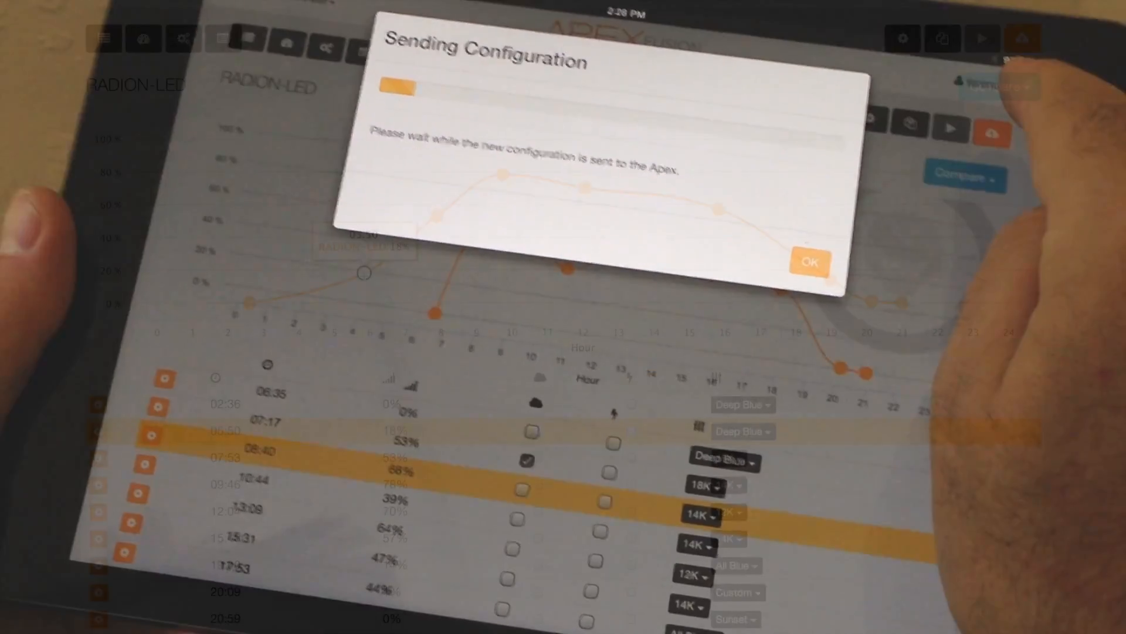
left_click(809, 261)
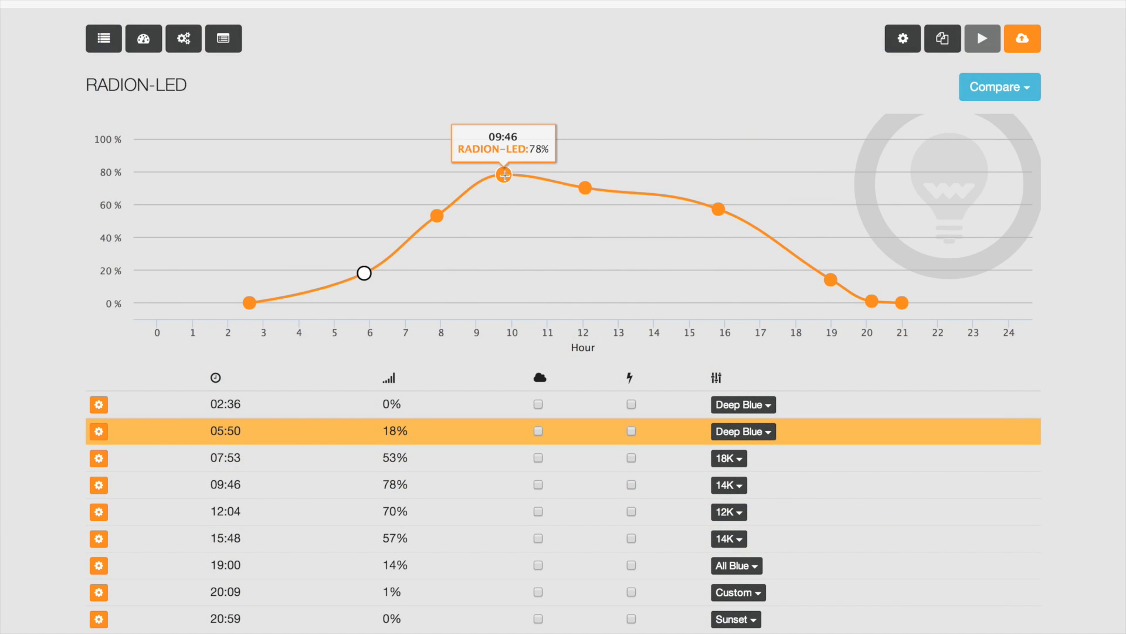
mouse_move(583, 189)
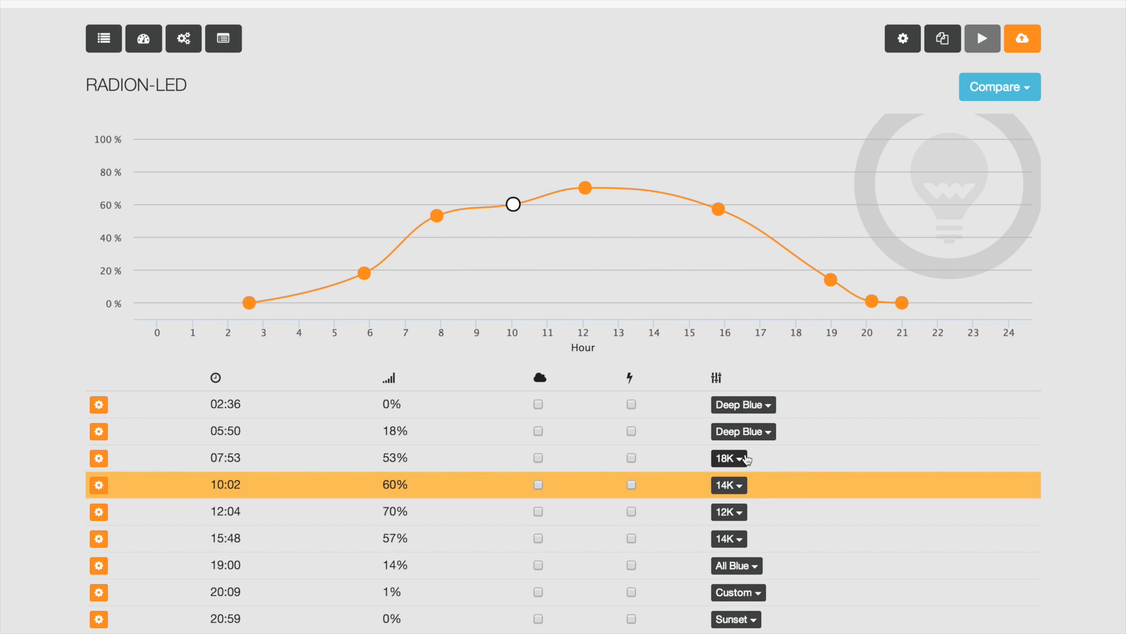
Set the 07:53 point to the 10K preset and give 15:48 a blue-heavy custom RB/UV mix.
left_click(728, 457)
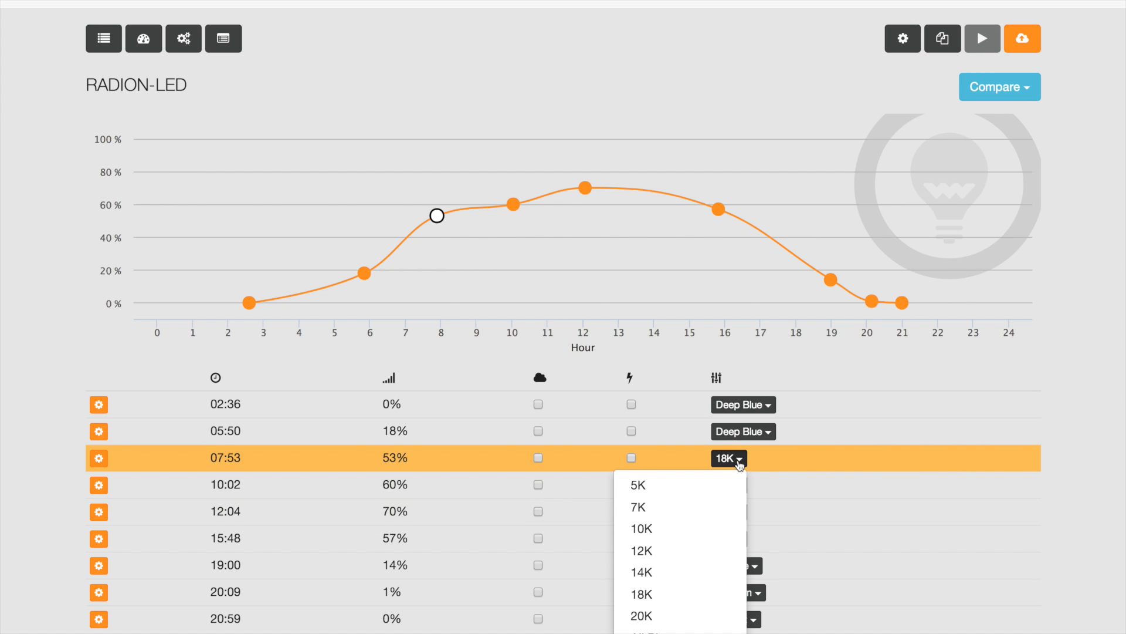
left_click(640, 527)
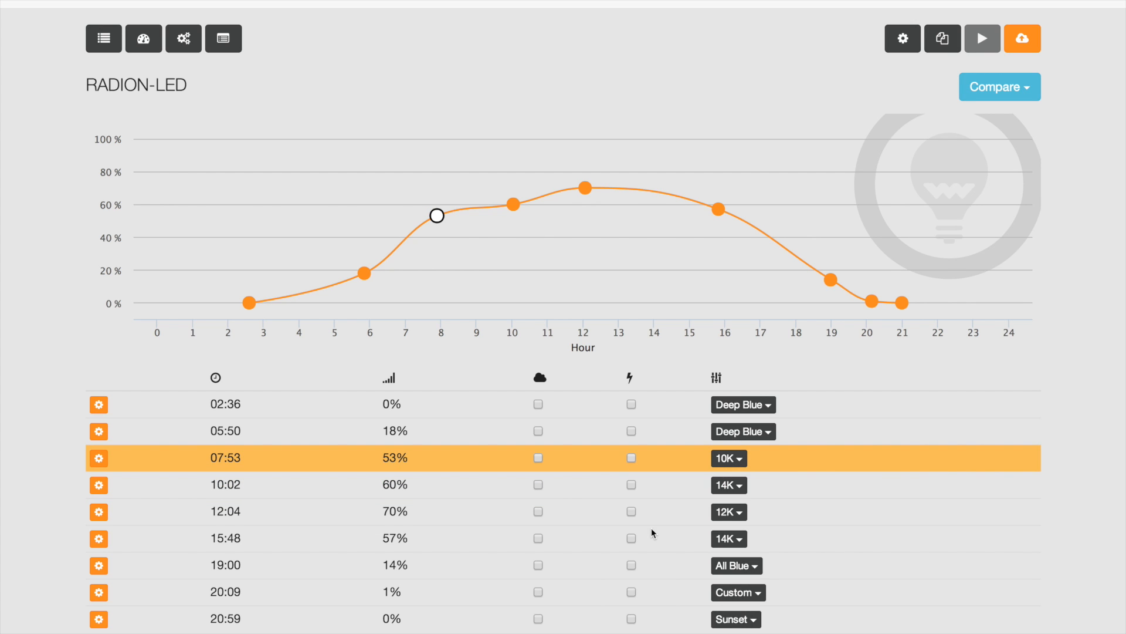
scroll("down", 3)
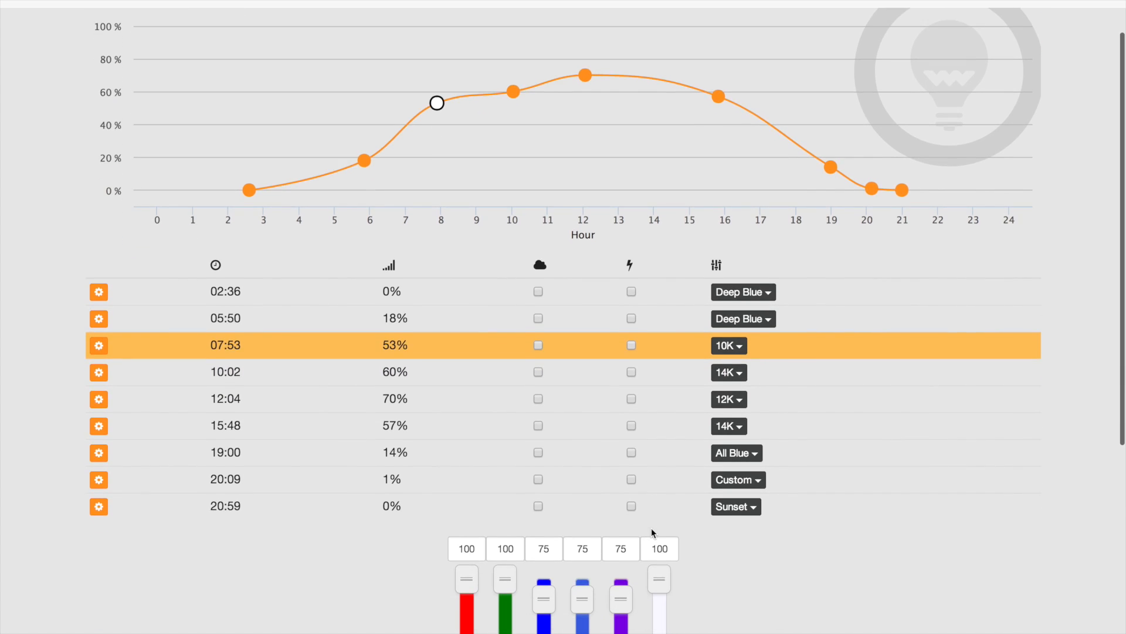
mouse_move(727, 425)
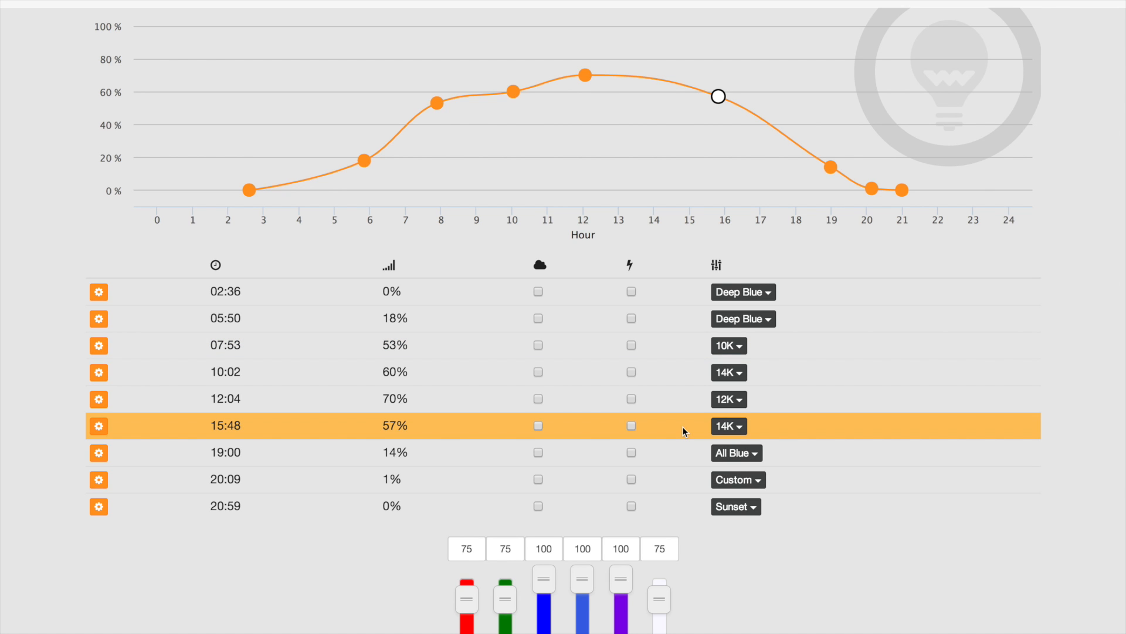
scroll("down", 3)
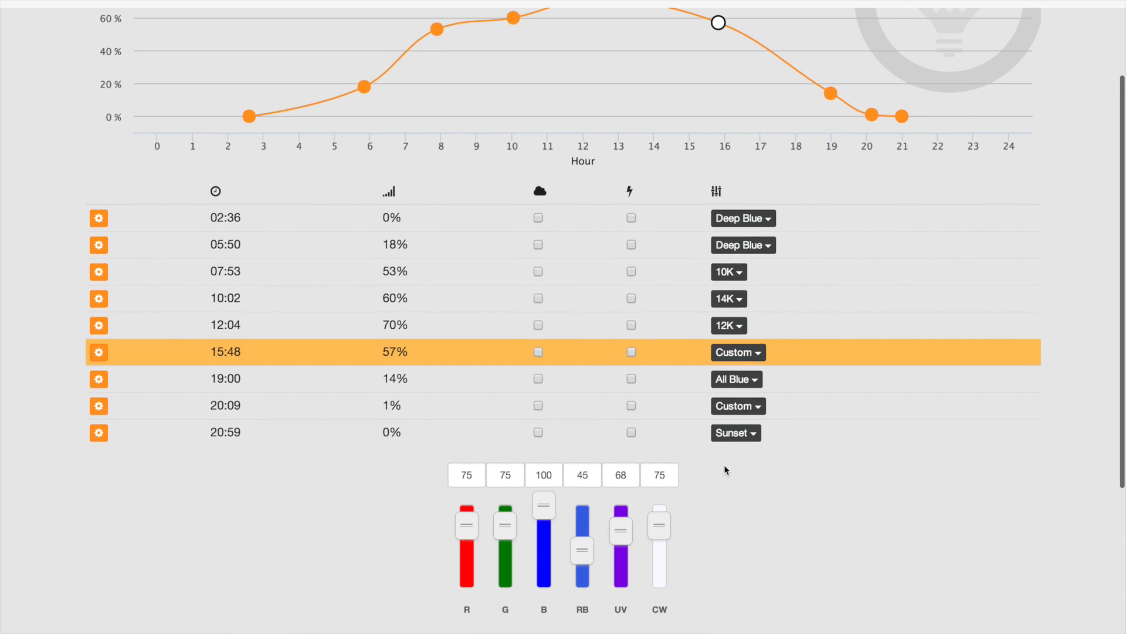
scroll("up", 3)
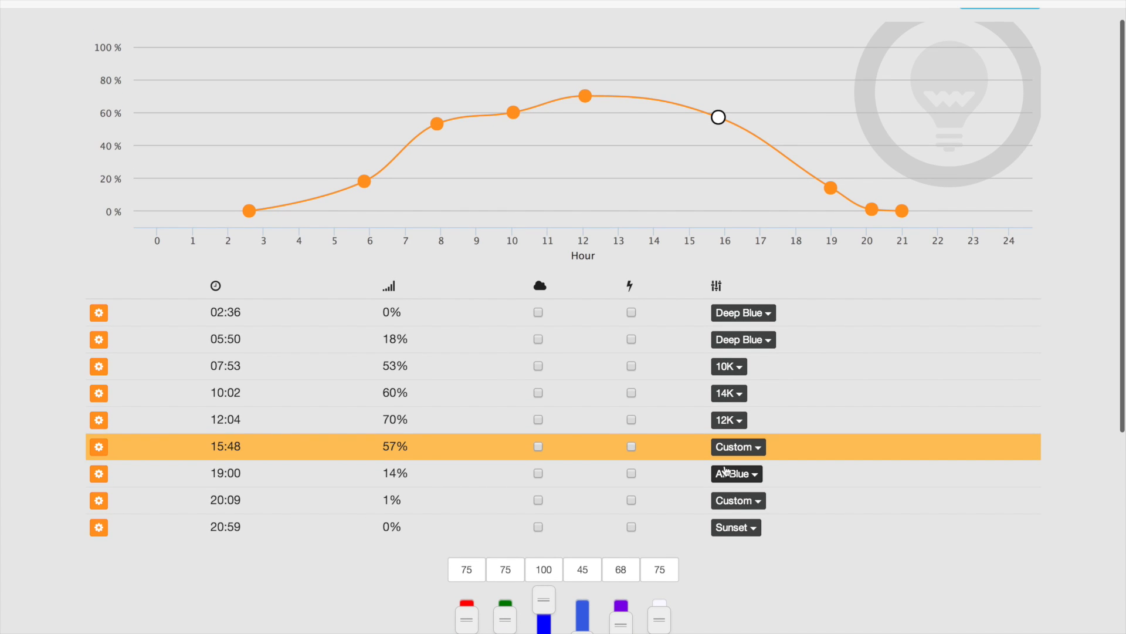
scroll("up", 3)
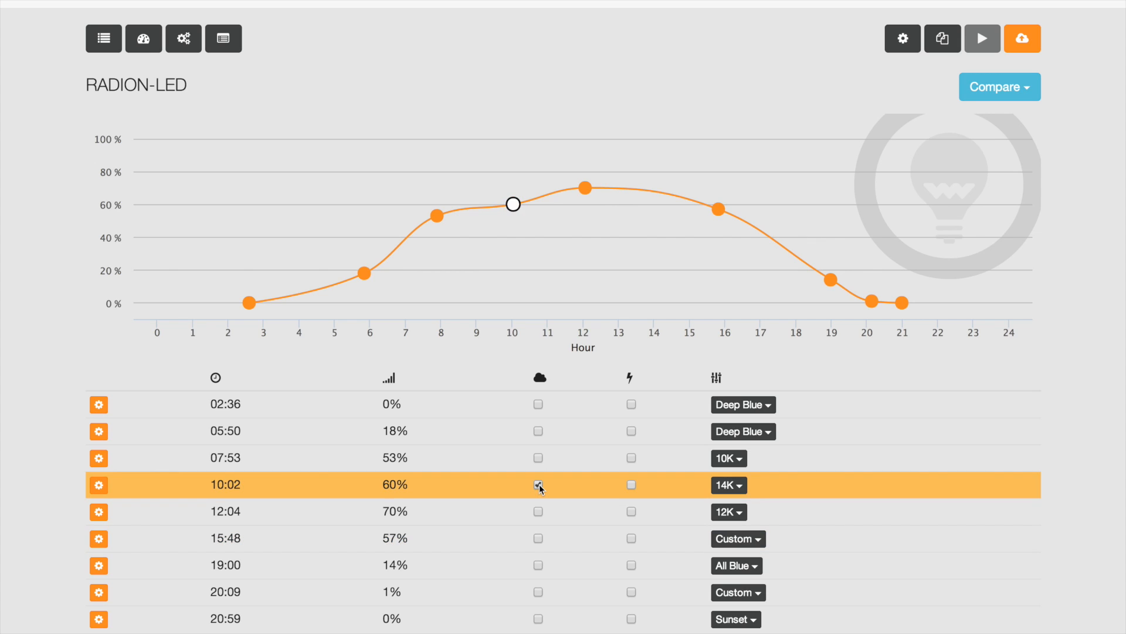
Enable clouds on the 10:02 row and lightning on the 12:04 row.
left_click(537, 484)
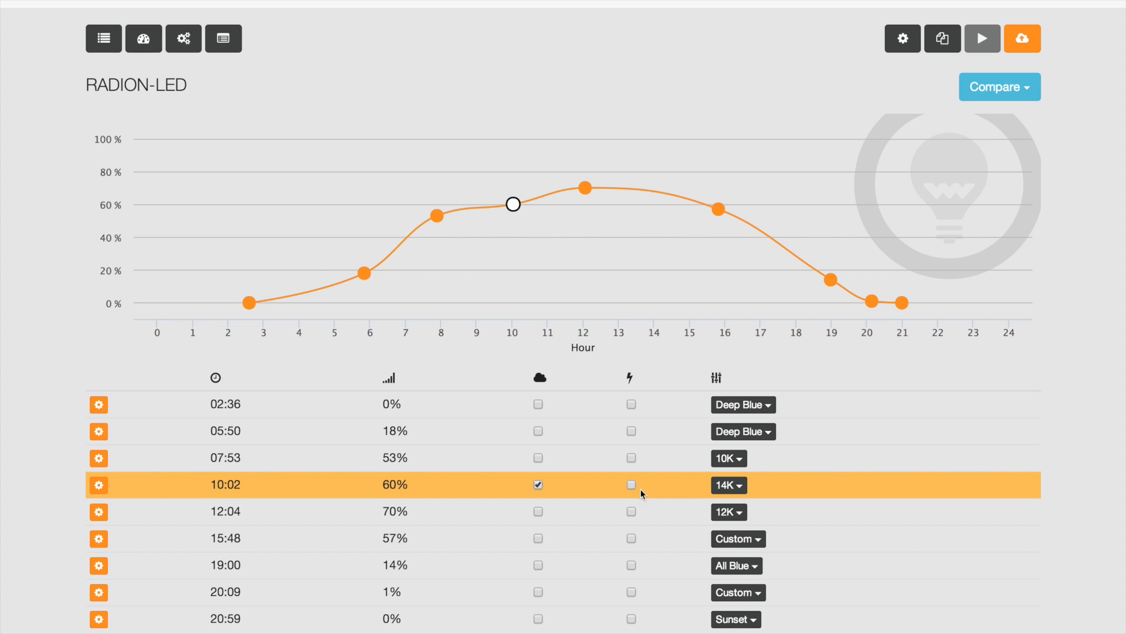
left_click(630, 512)
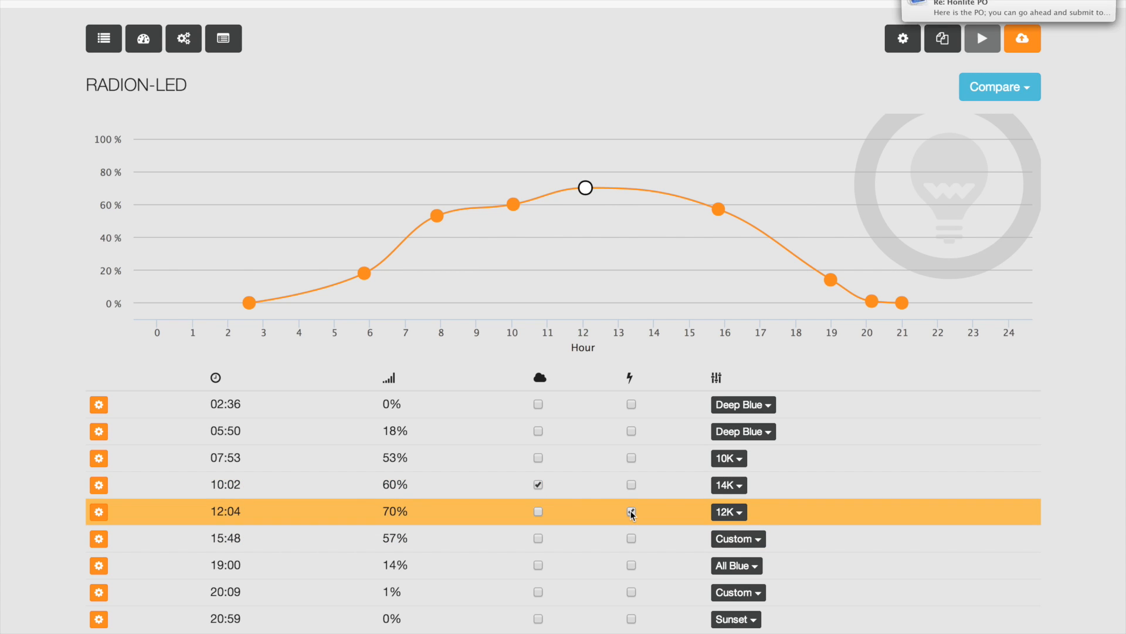
left_click(631, 512)
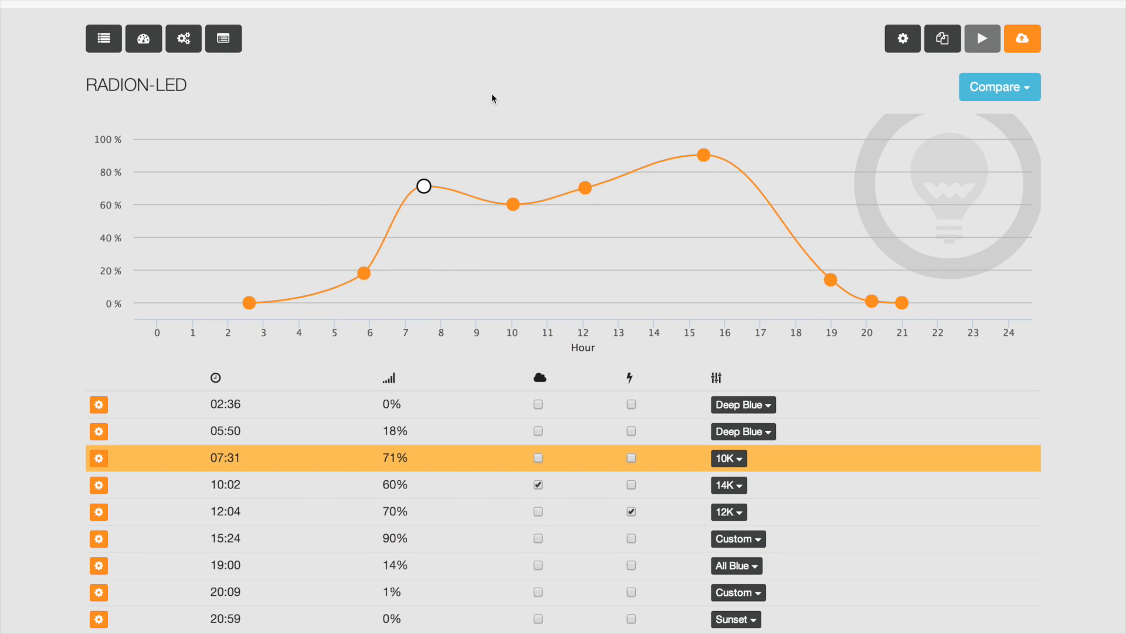
mouse_move(241, 79)
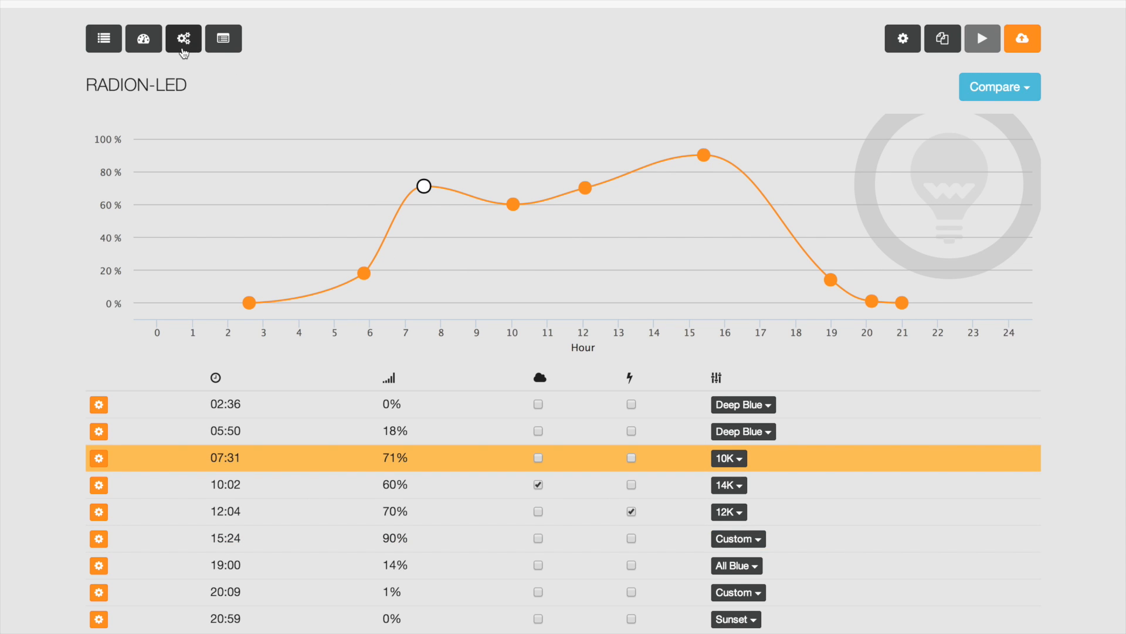
mouse_move(183, 39)
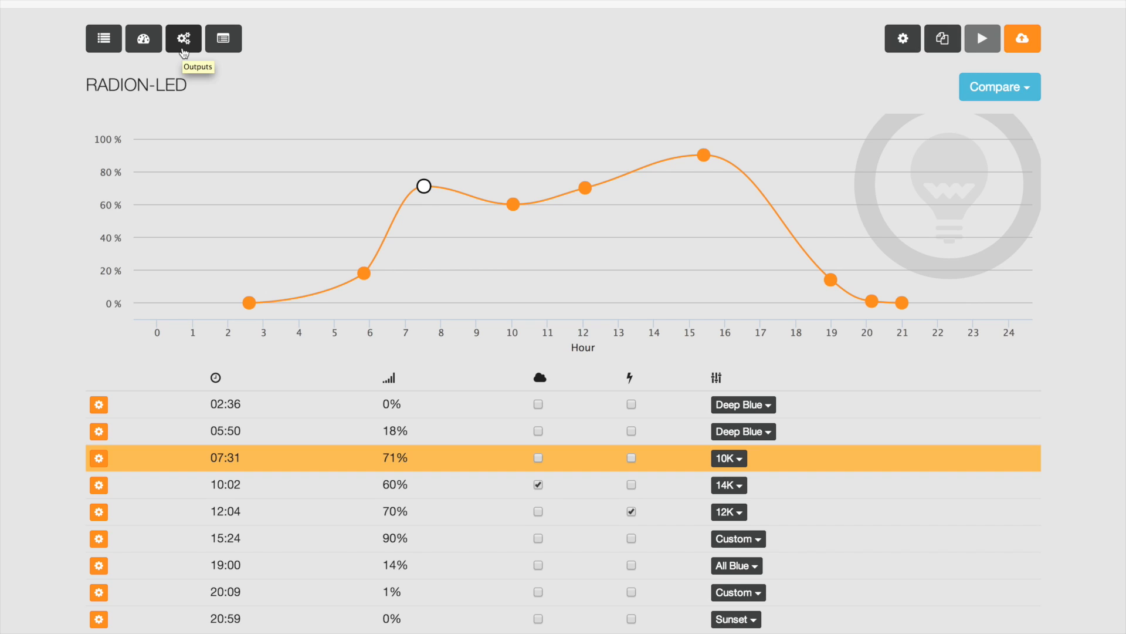
mouse_move(143, 37)
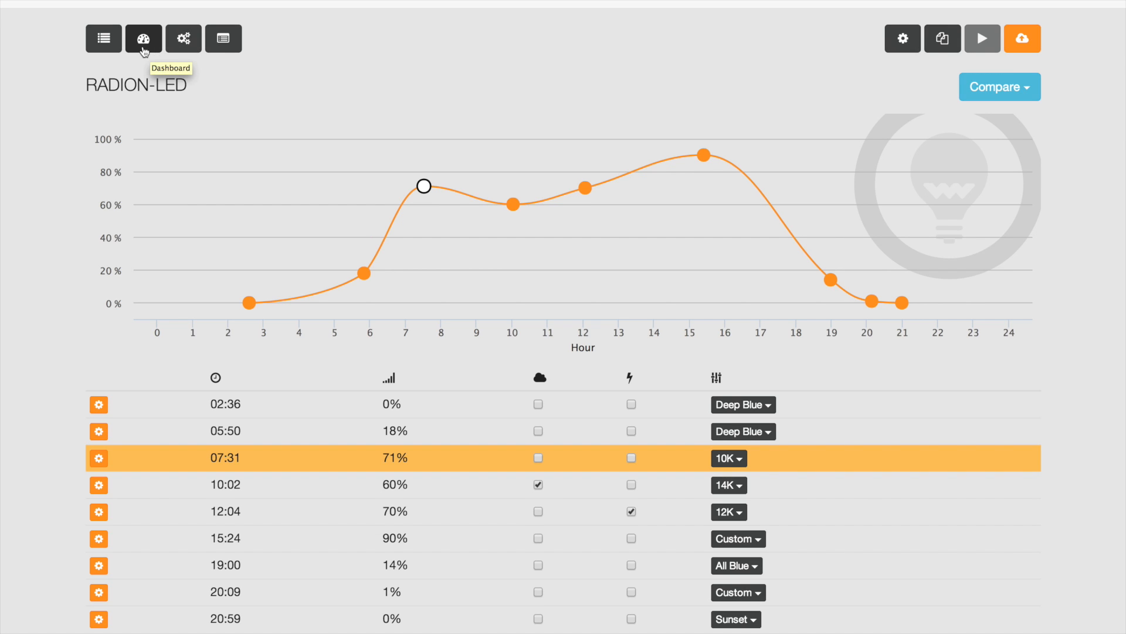
mouse_move(143, 48)
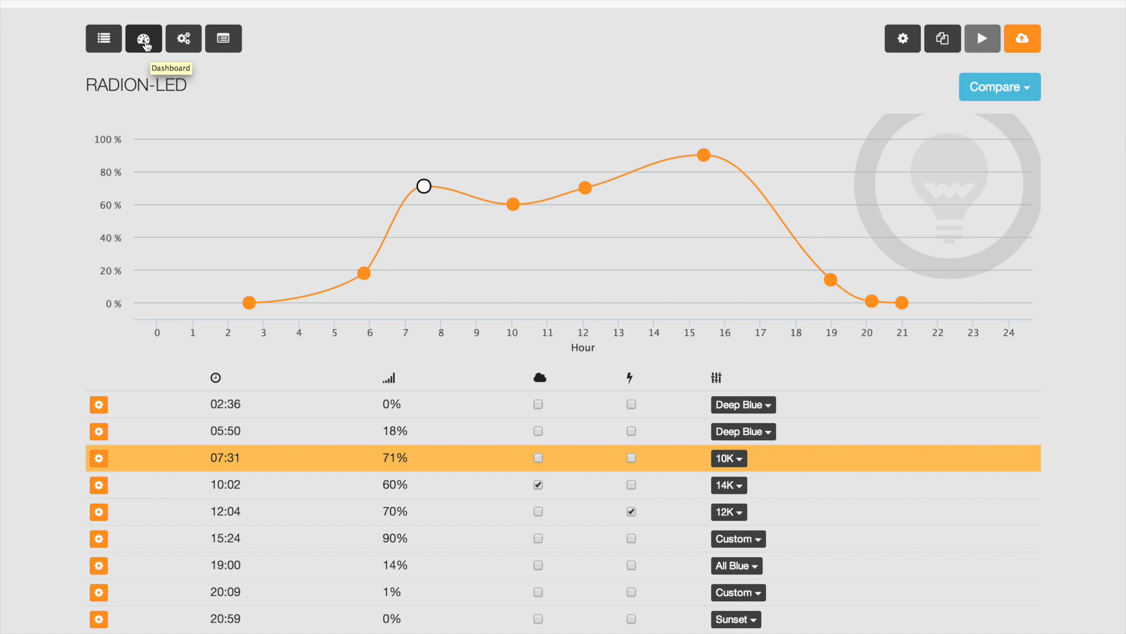
Return to the dashboard and bring up the VORTECH_MP10 pump schedule.
left_click(143, 37)
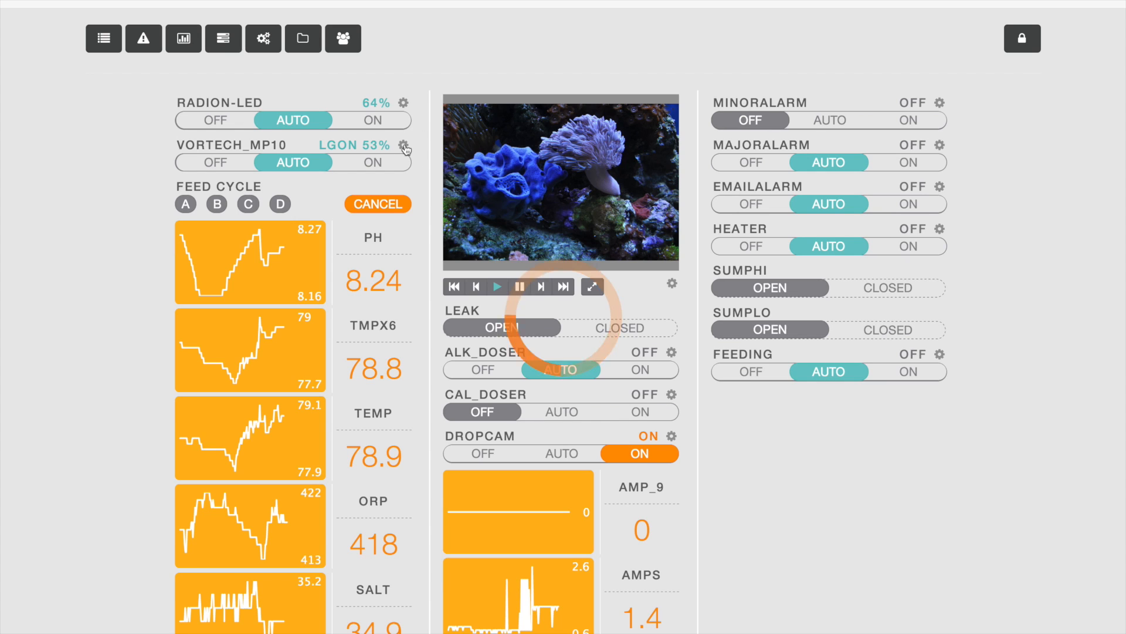
left_click(405, 146)
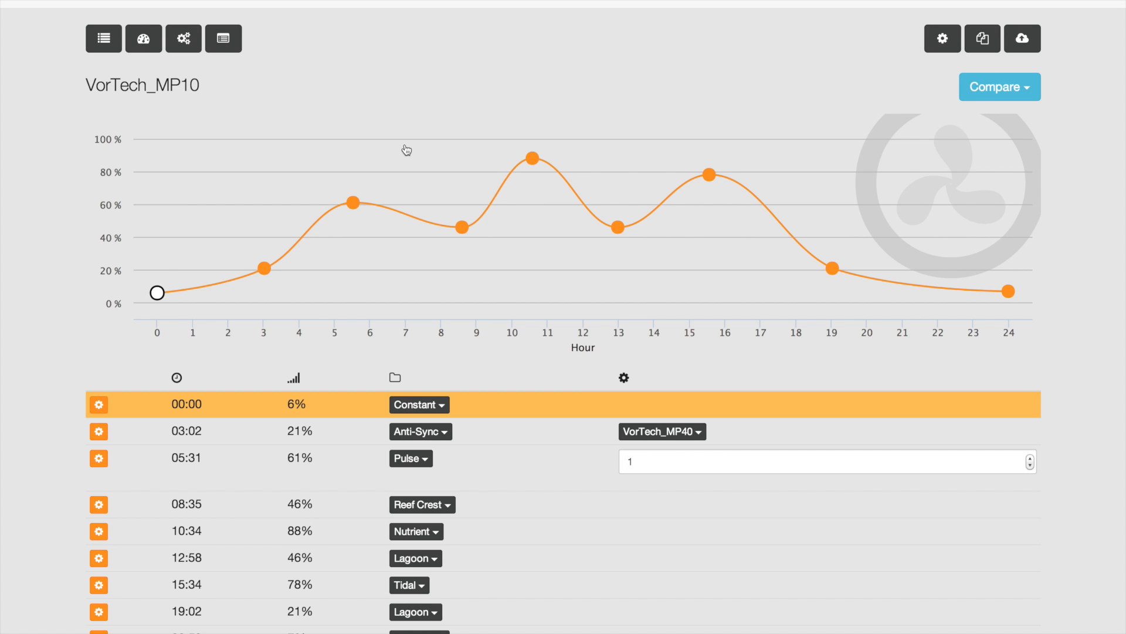
mouse_move(461, 228)
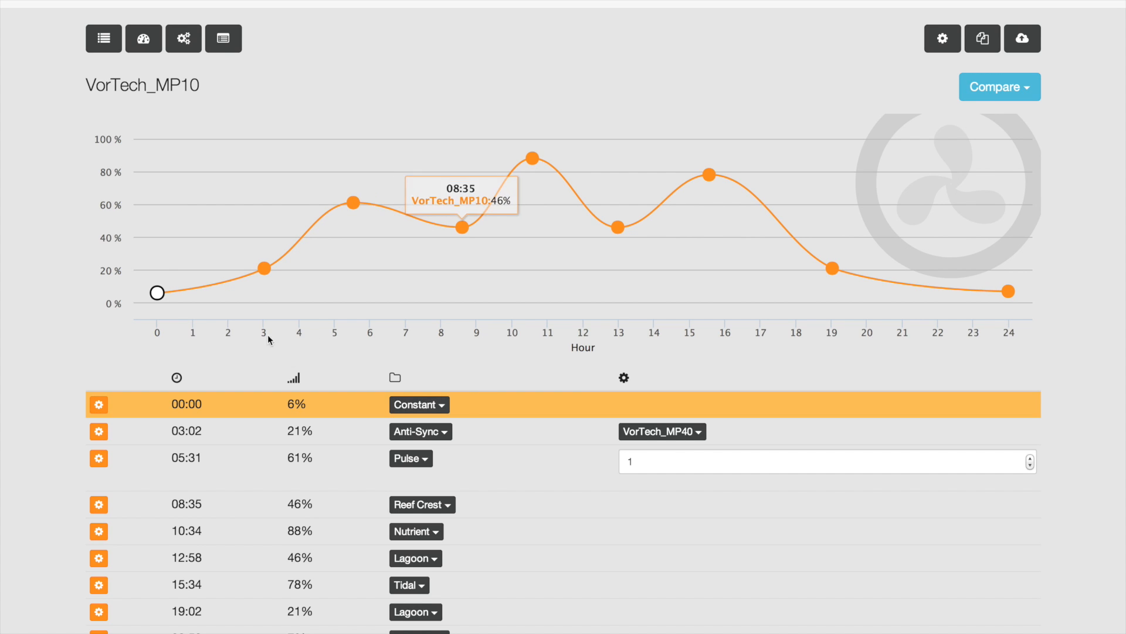
mouse_move(528, 352)
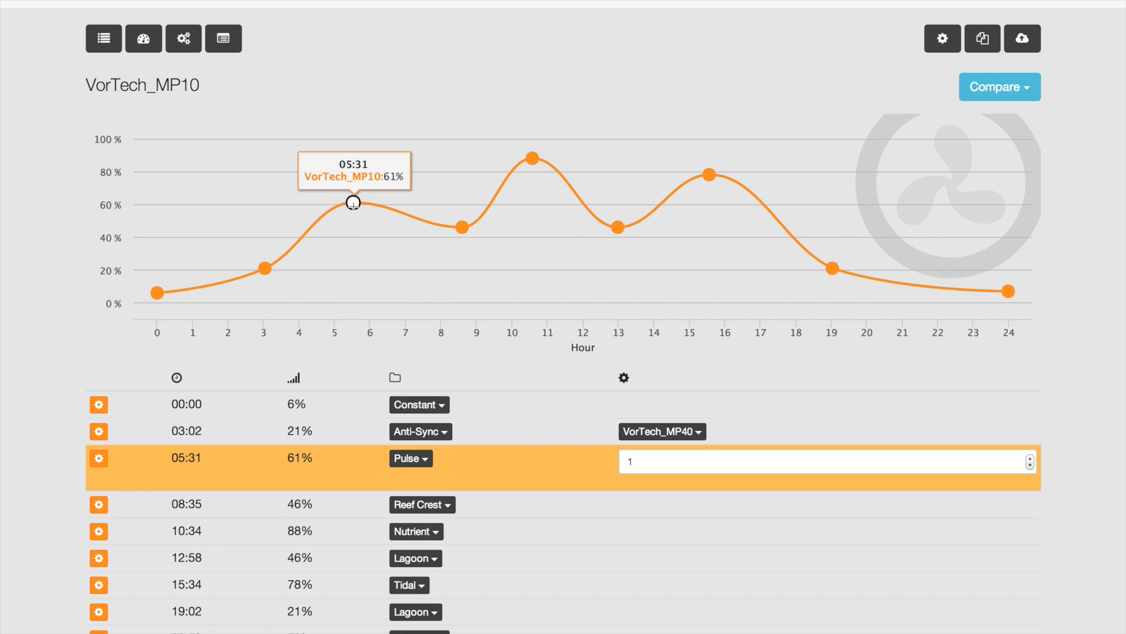
mouse_move(459, 226)
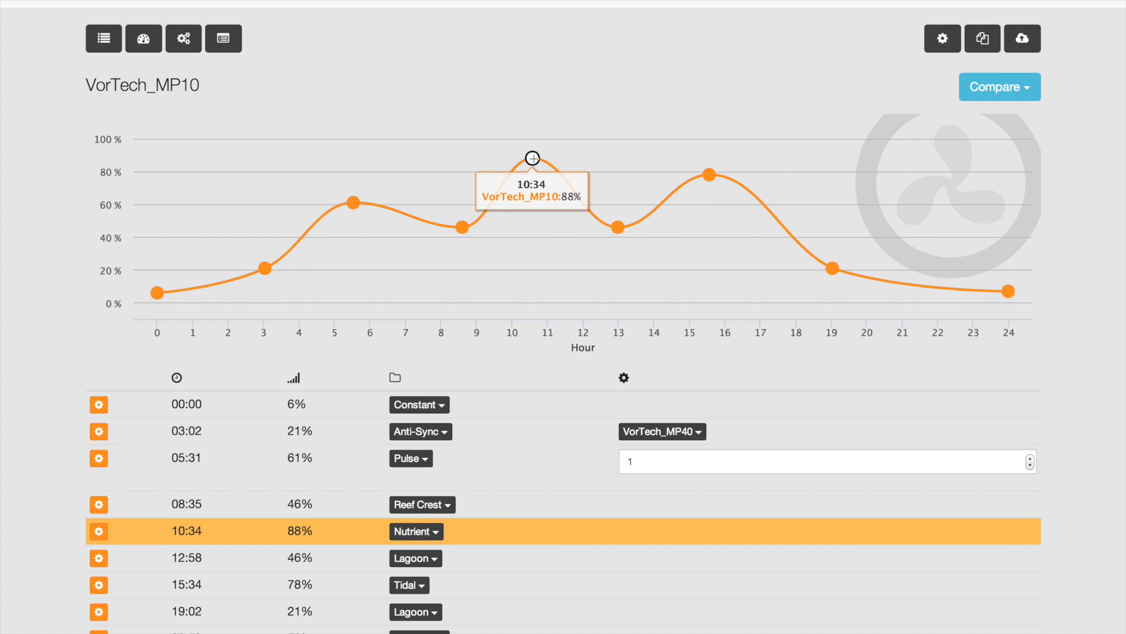
mouse_move(420, 404)
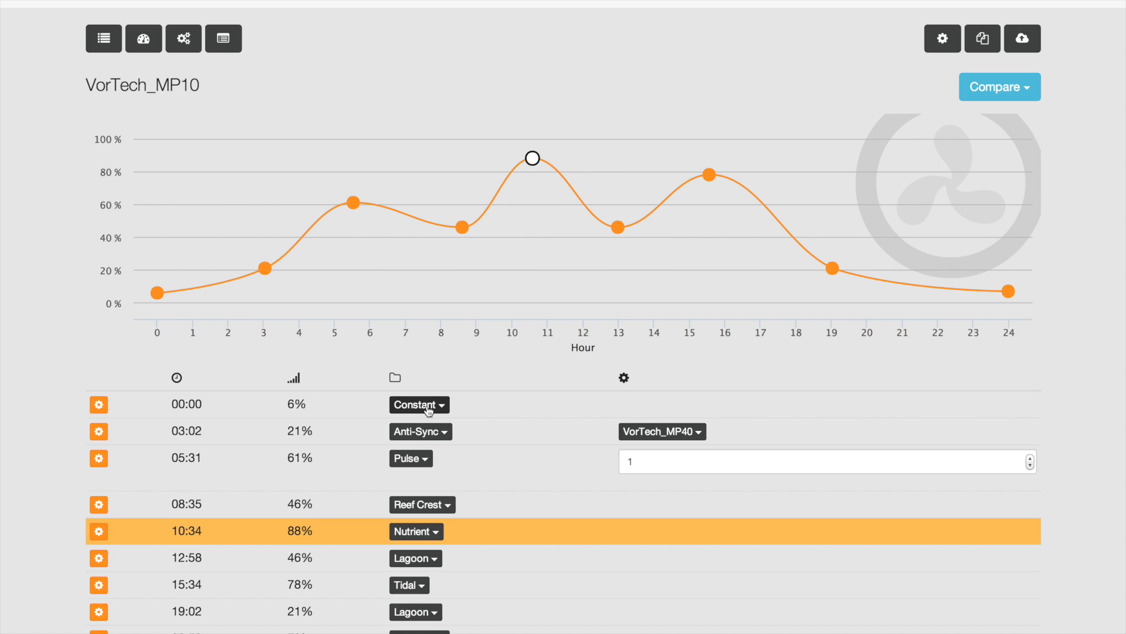
mouse_move(420, 430)
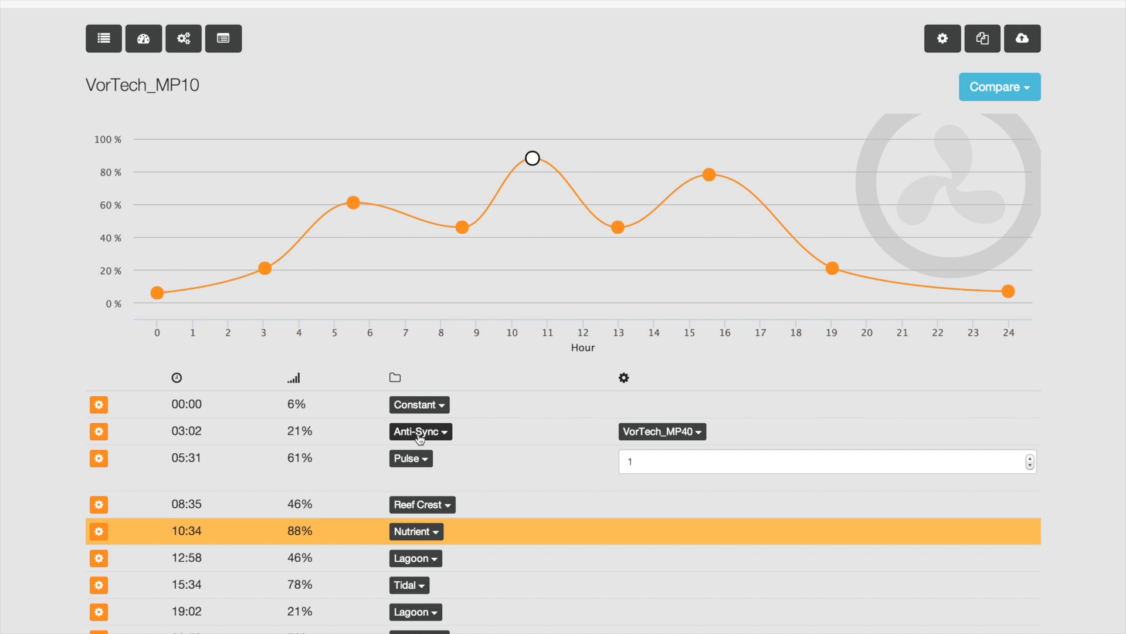
left_click(420, 431)
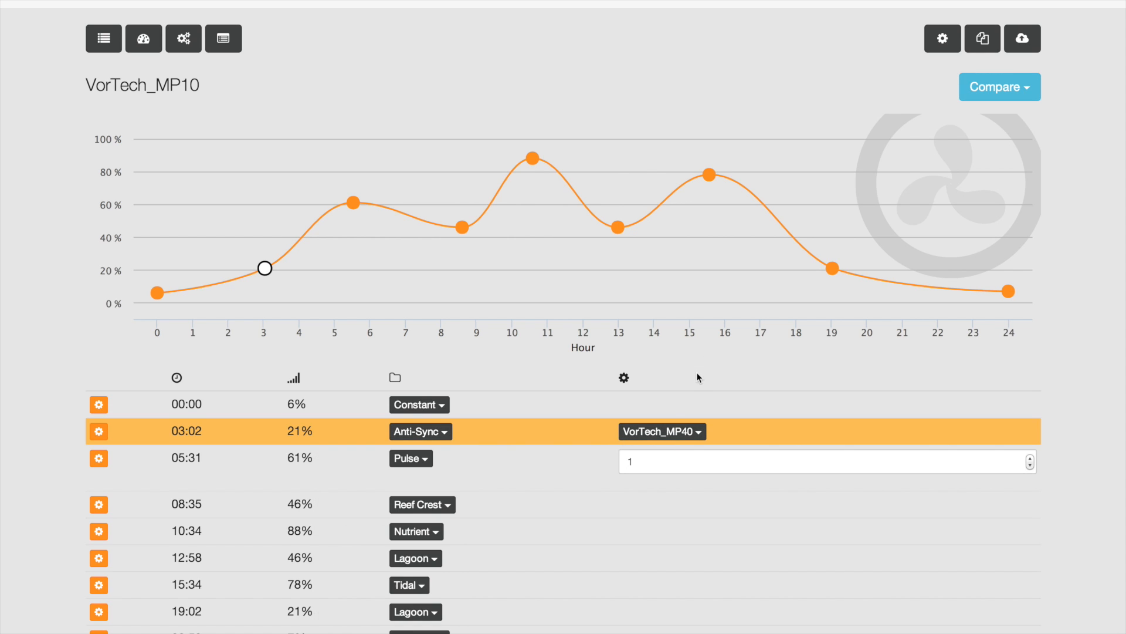
mouse_move(411, 459)
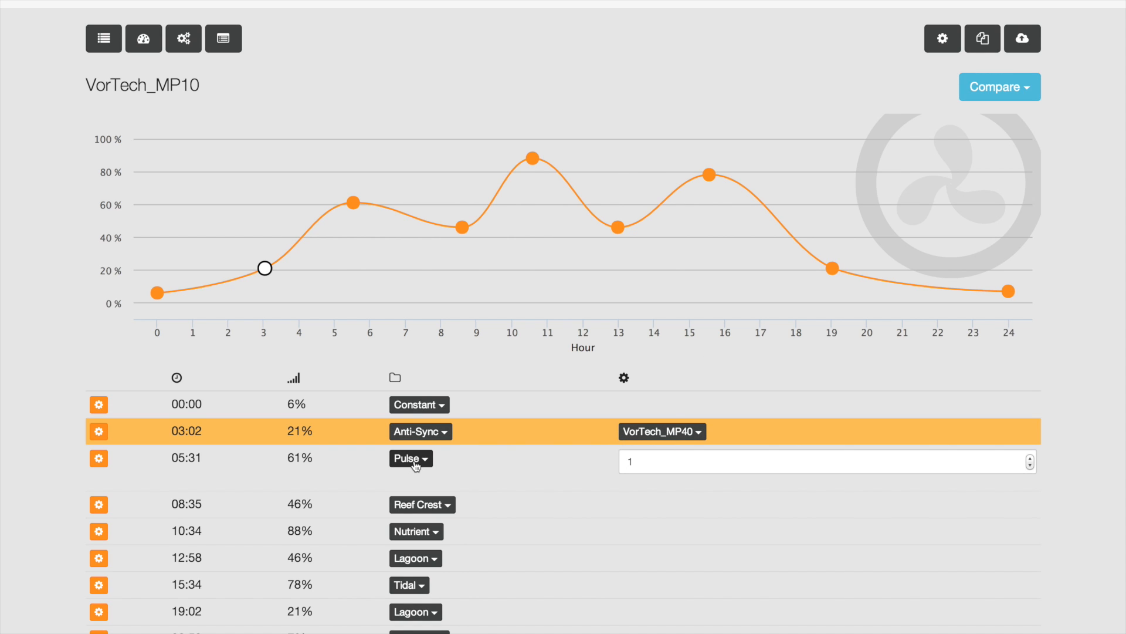
left_click(187, 458)
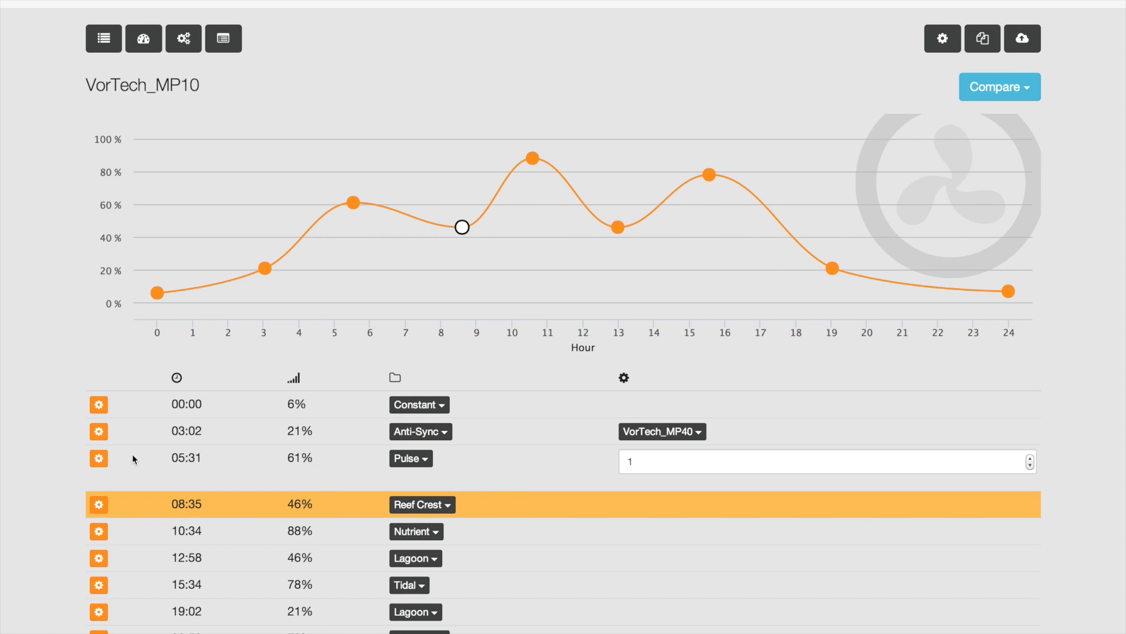
Add a 07:03 Pulse point at 53% after 05:31, then bring up the 03:02 row's options.
left_click(99, 459)
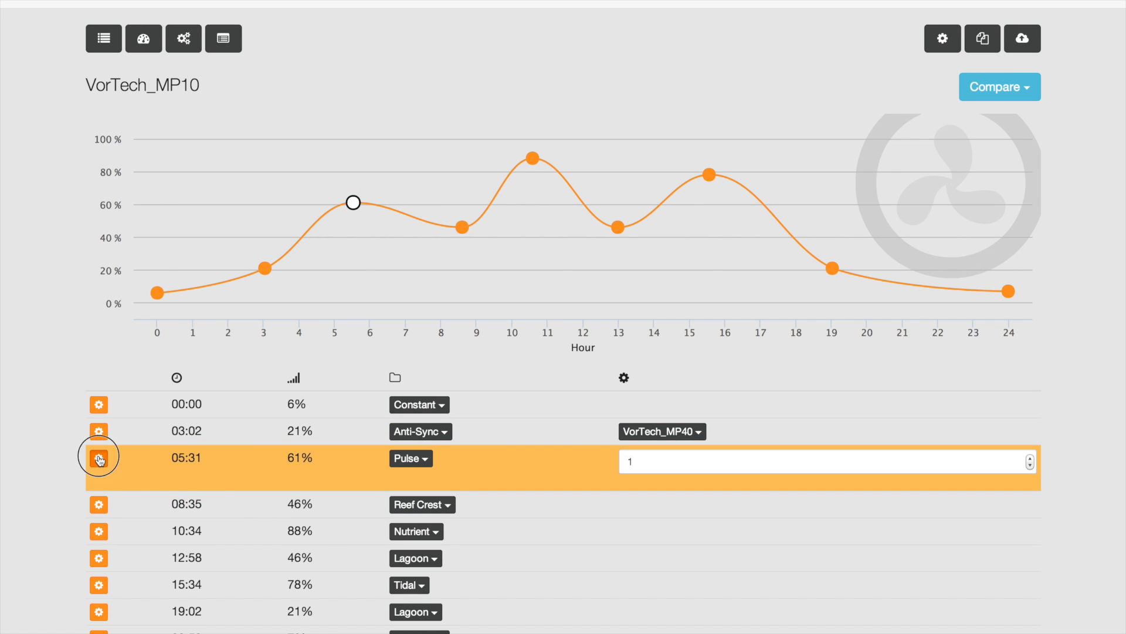
left_click(98, 460)
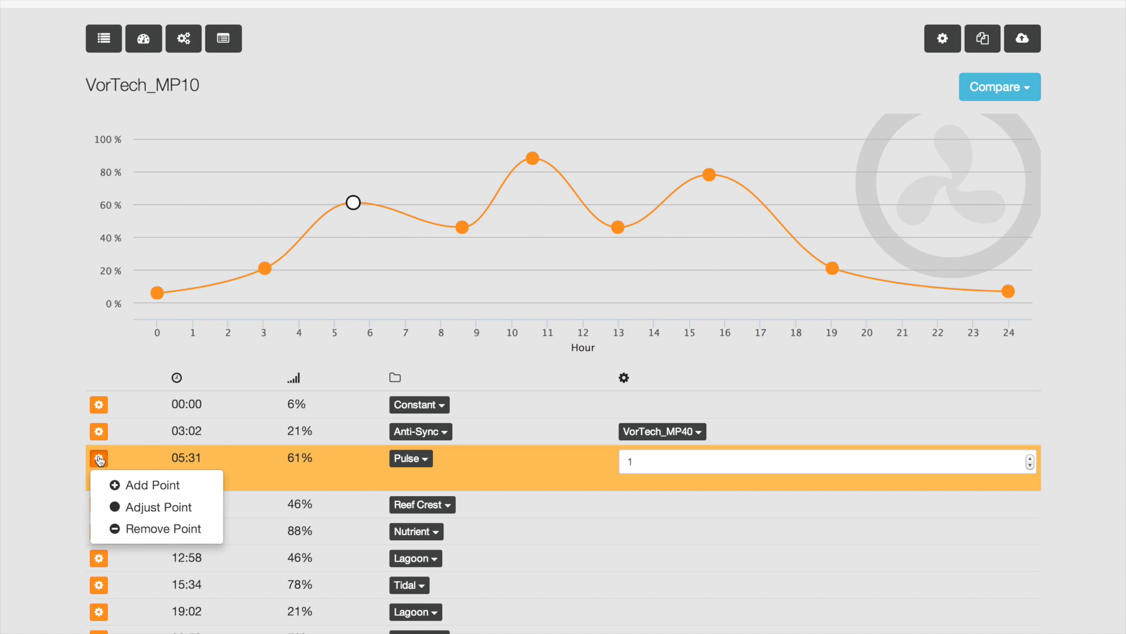
left_click(152, 485)
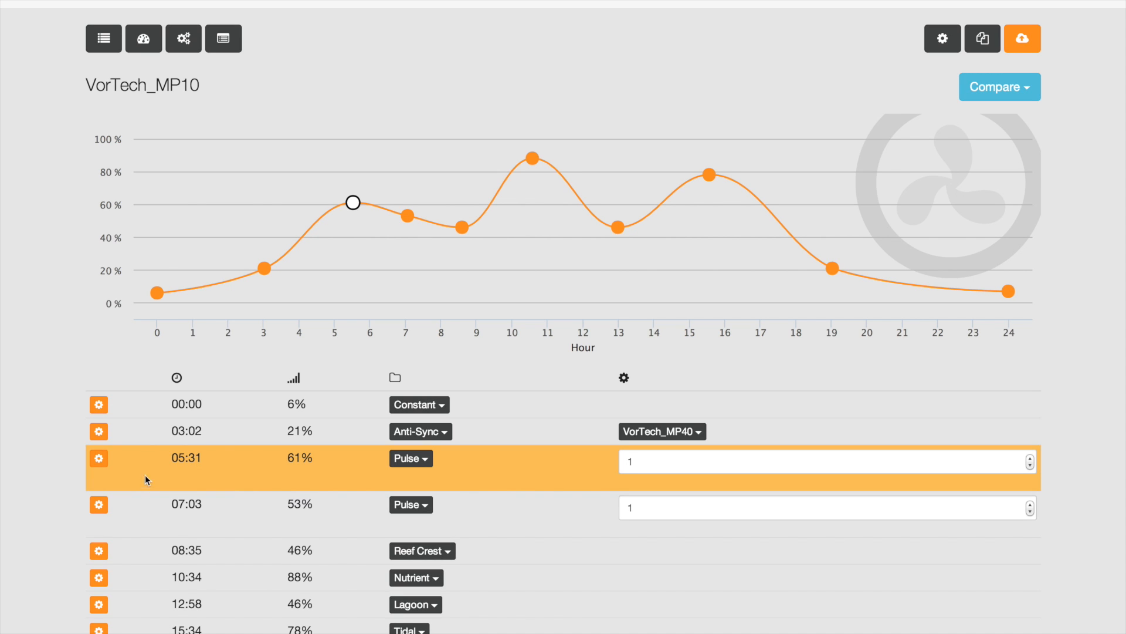
left_click(98, 430)
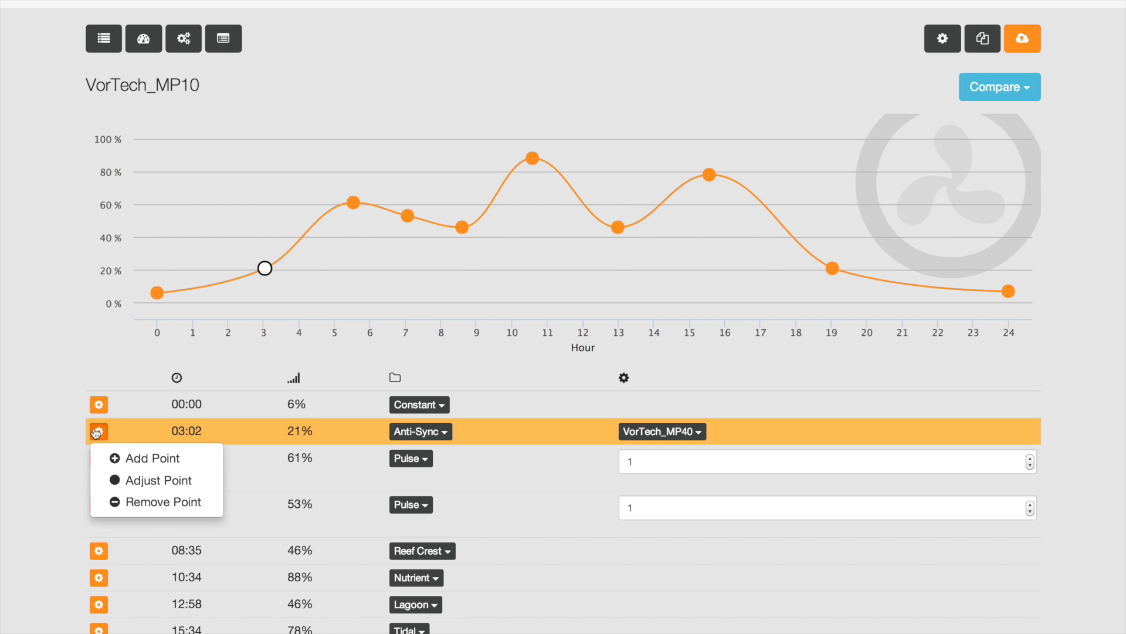
mouse_move(128, 488)
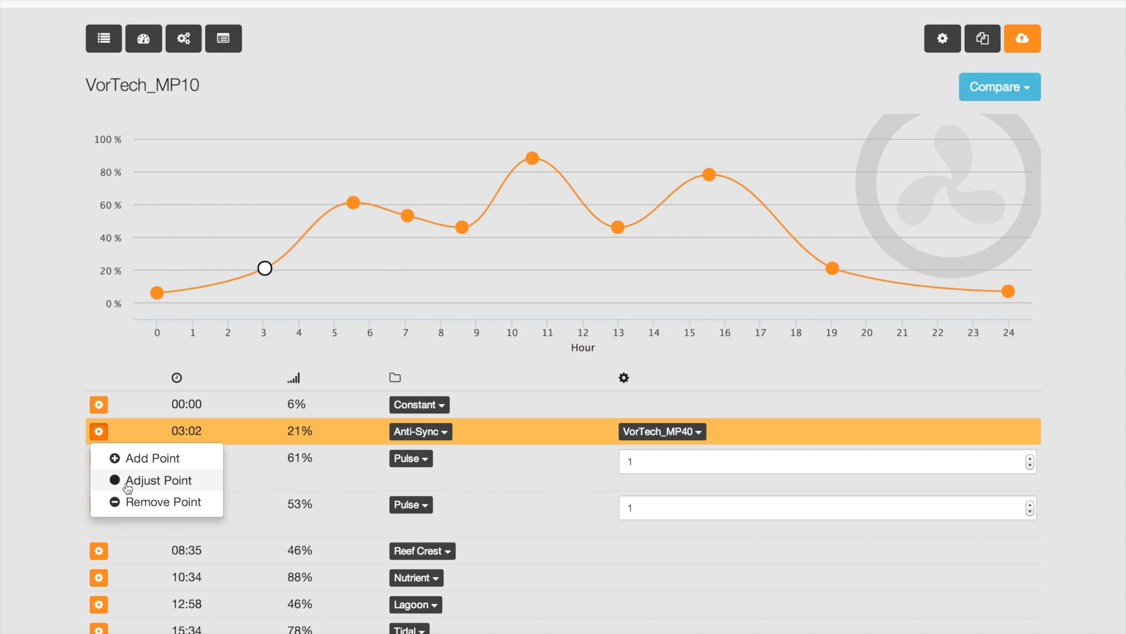
mouse_move(120, 508)
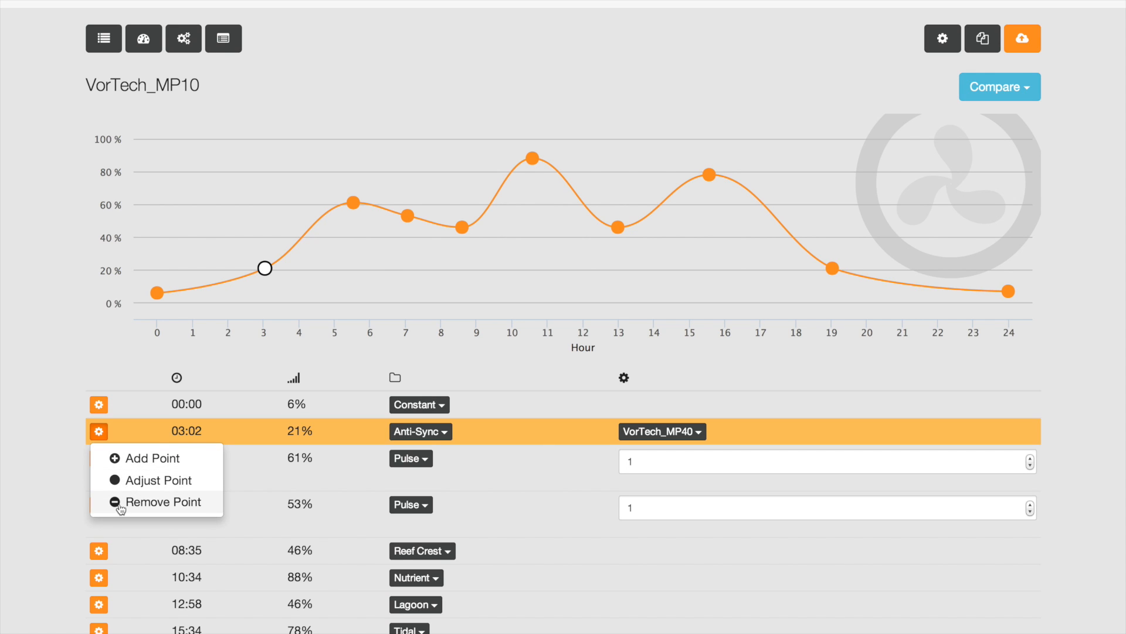
mouse_move(134, 485)
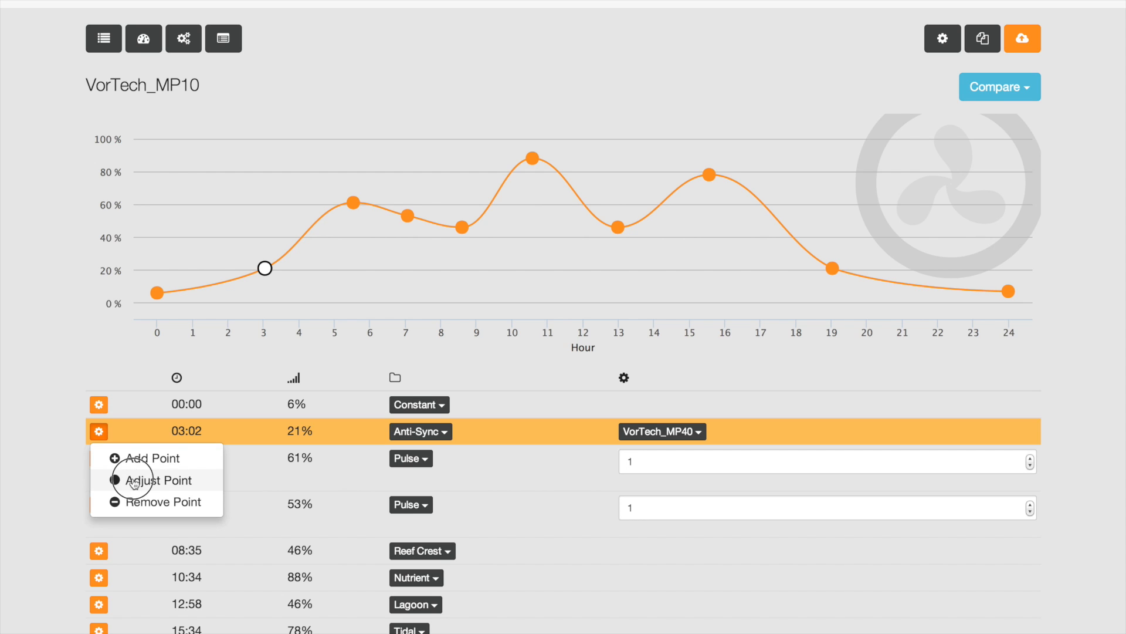
Adjust the 03:02 Anti-Sync point to time 03:00 and power 25%, and confirm.
left_click(156, 479)
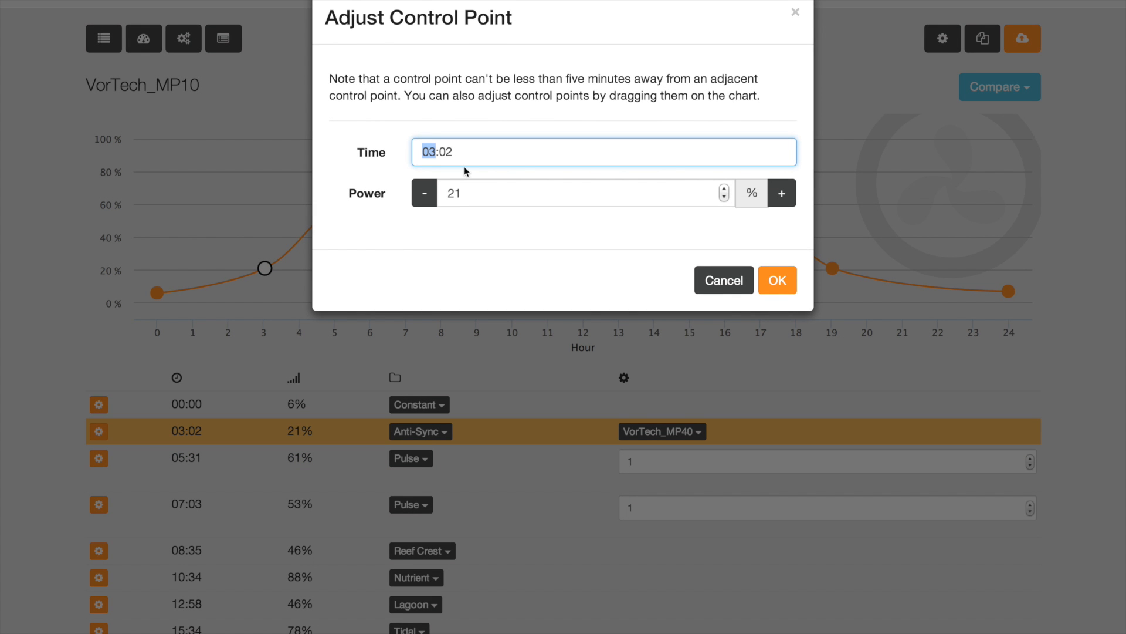
left_click(446, 151)
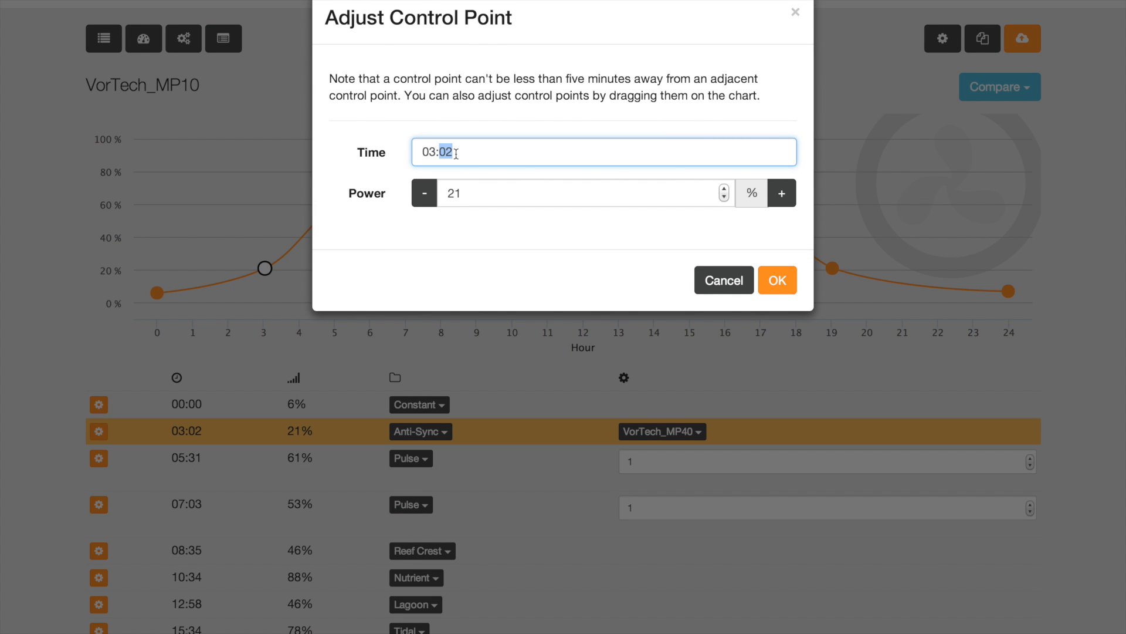
type("00")
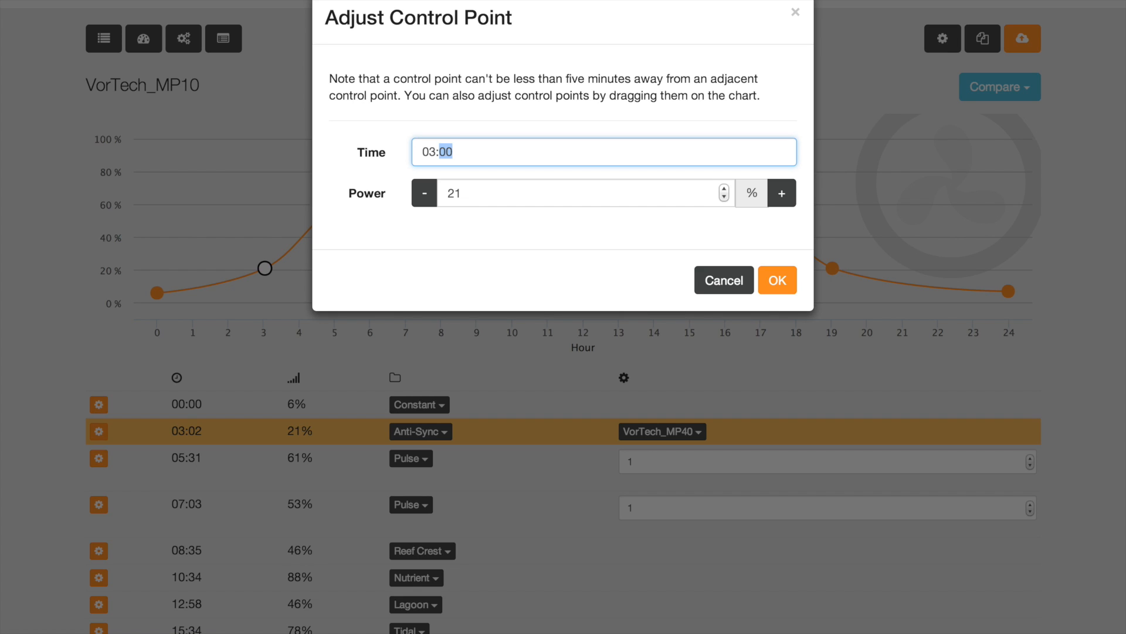
left_click(777, 280)
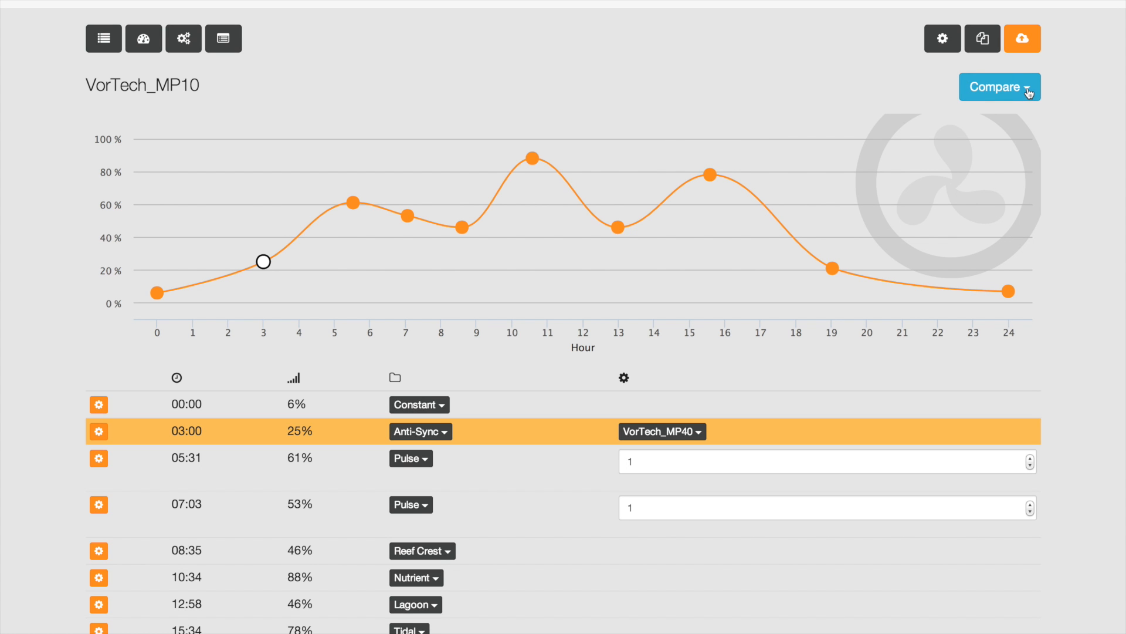
Compare VorTech_MP40 and RADION-LED on the chart, then keep only the RADION-LED overlay.
left_click(997, 85)
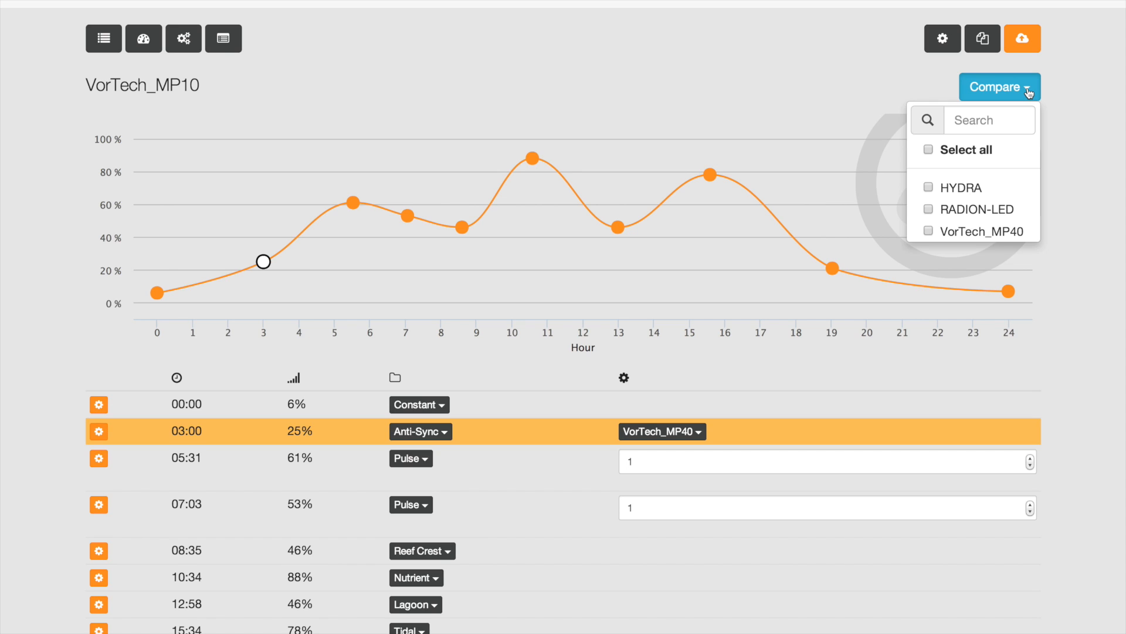
mouse_move(974, 209)
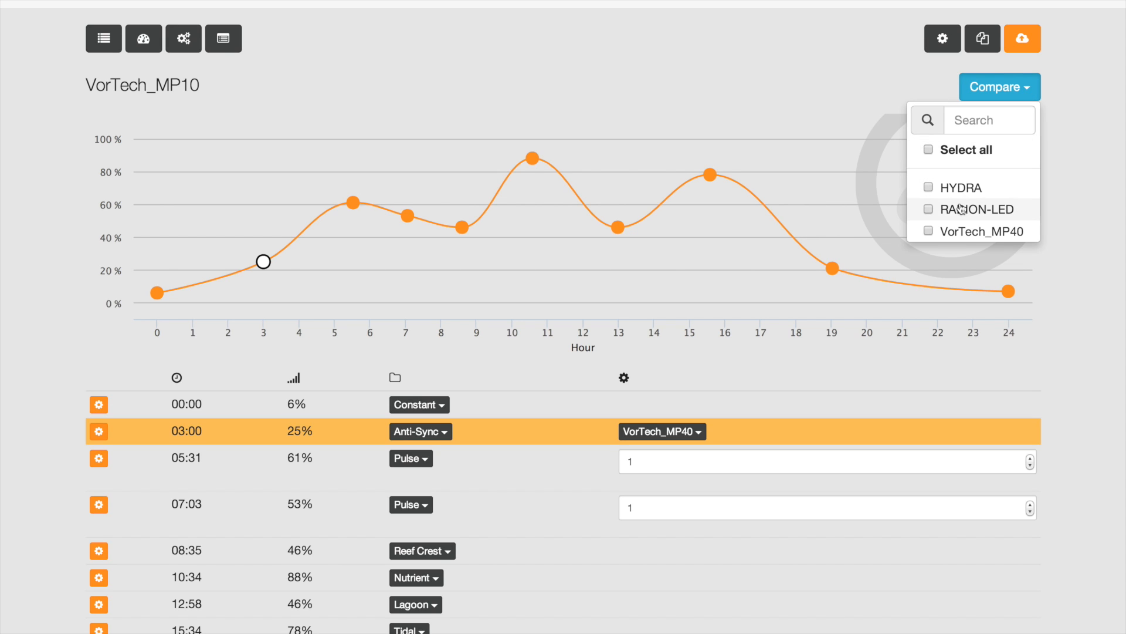
left_click(926, 231)
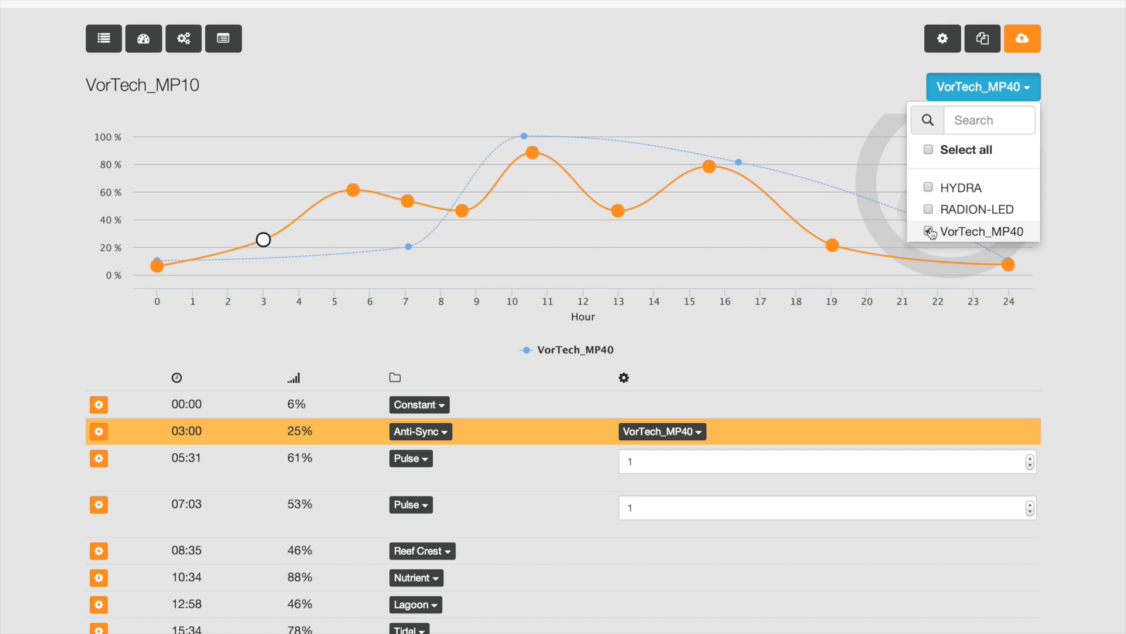
left_click(928, 231)
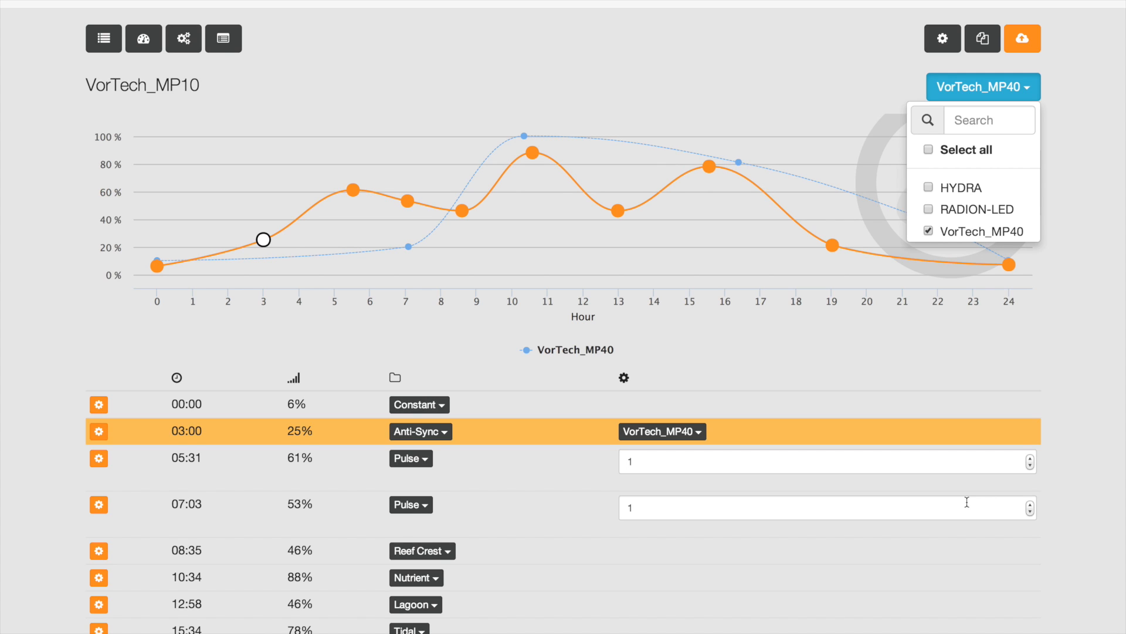
left_click(929, 209)
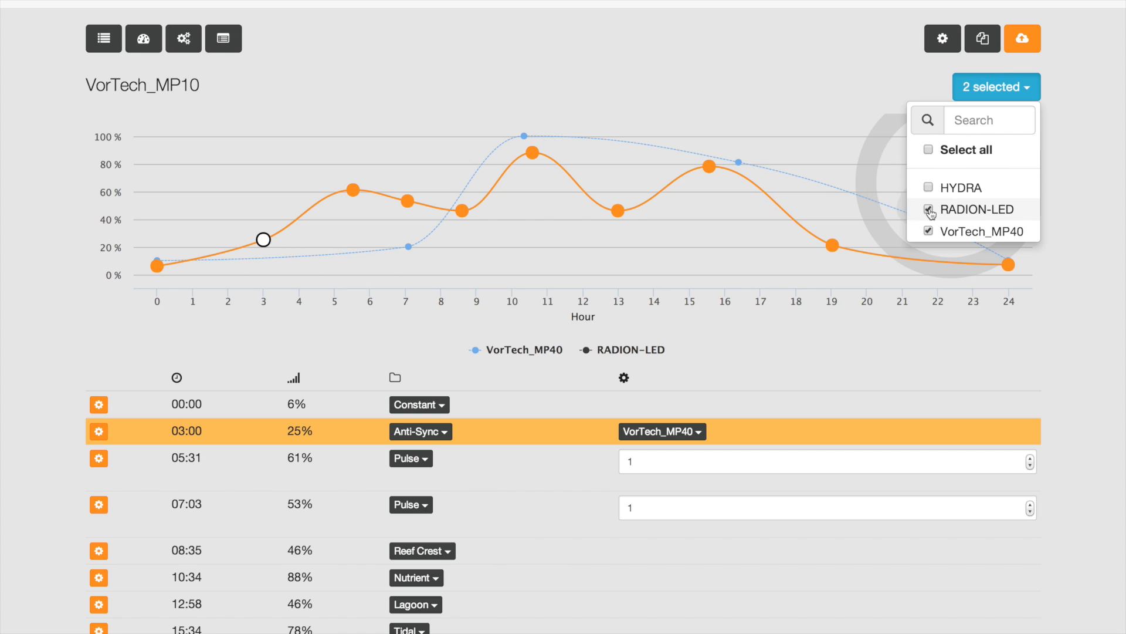
left_click(929, 209)
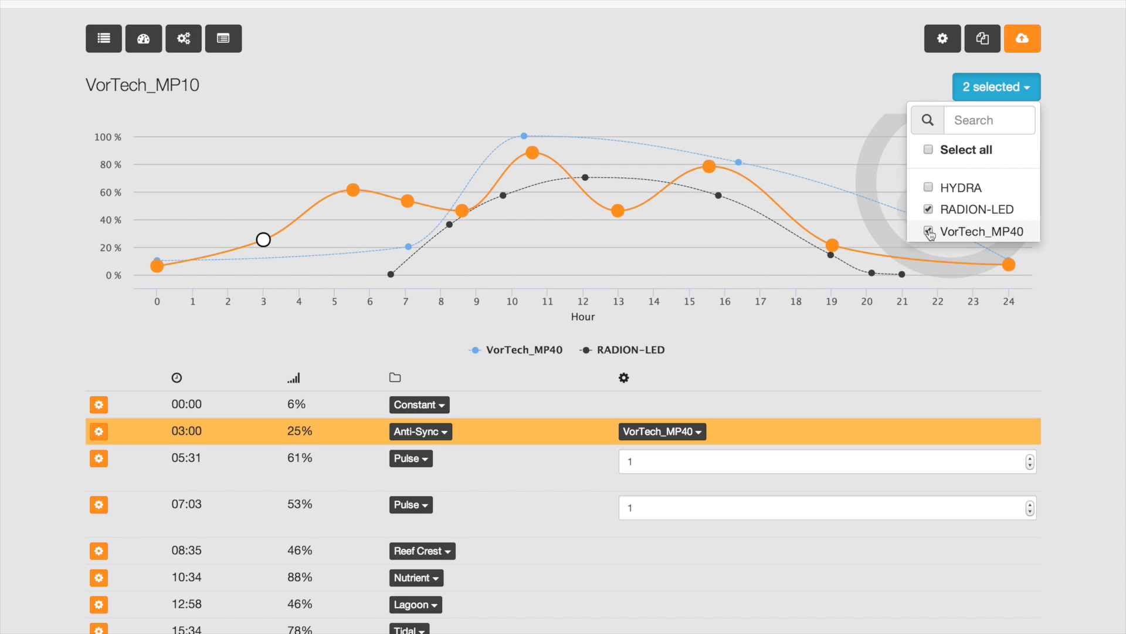
left_click(927, 235)
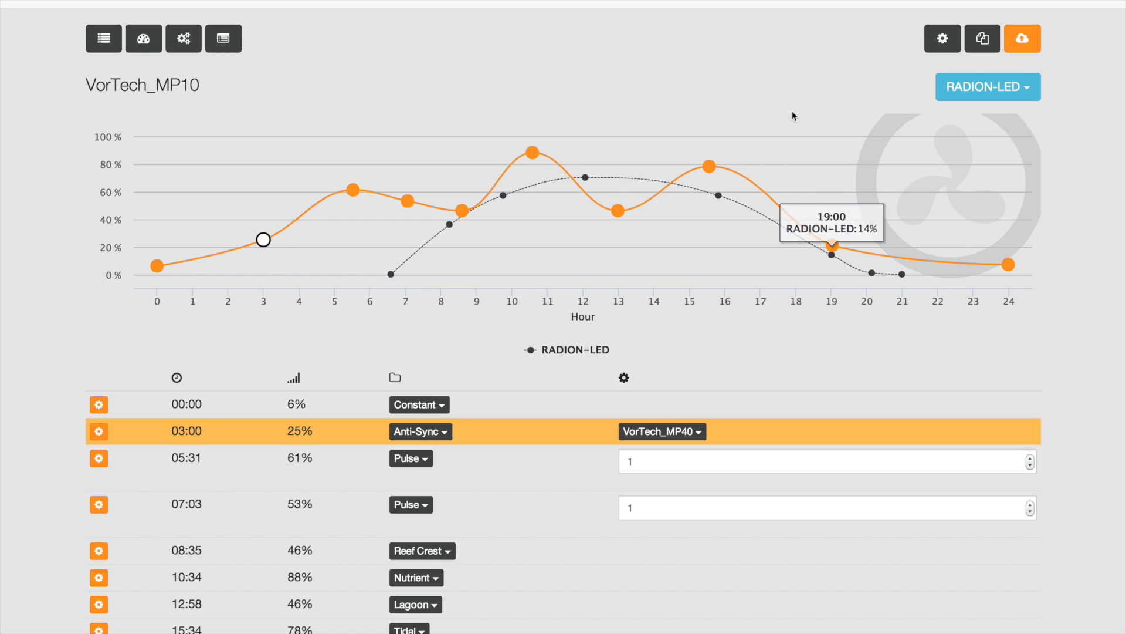
mouse_move(565, 88)
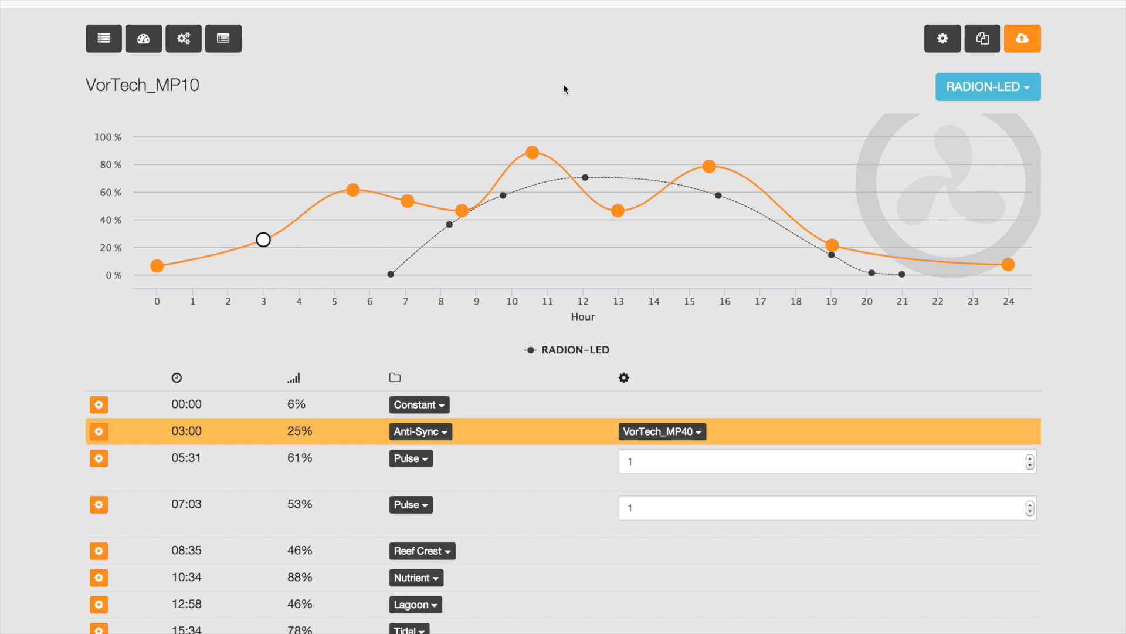
mouse_move(432, 100)
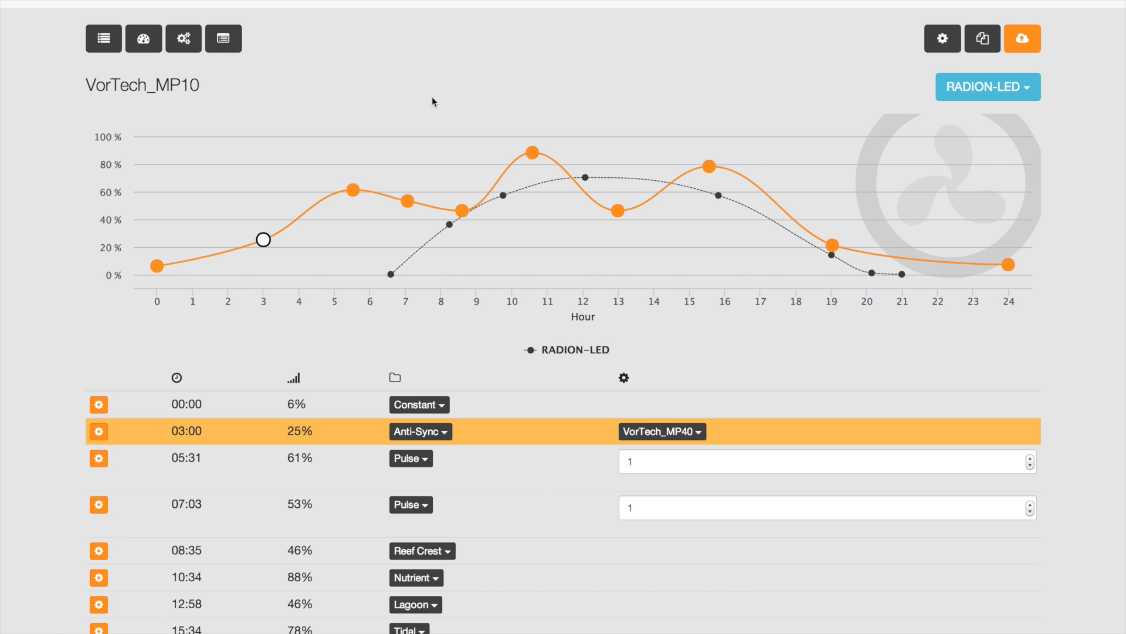